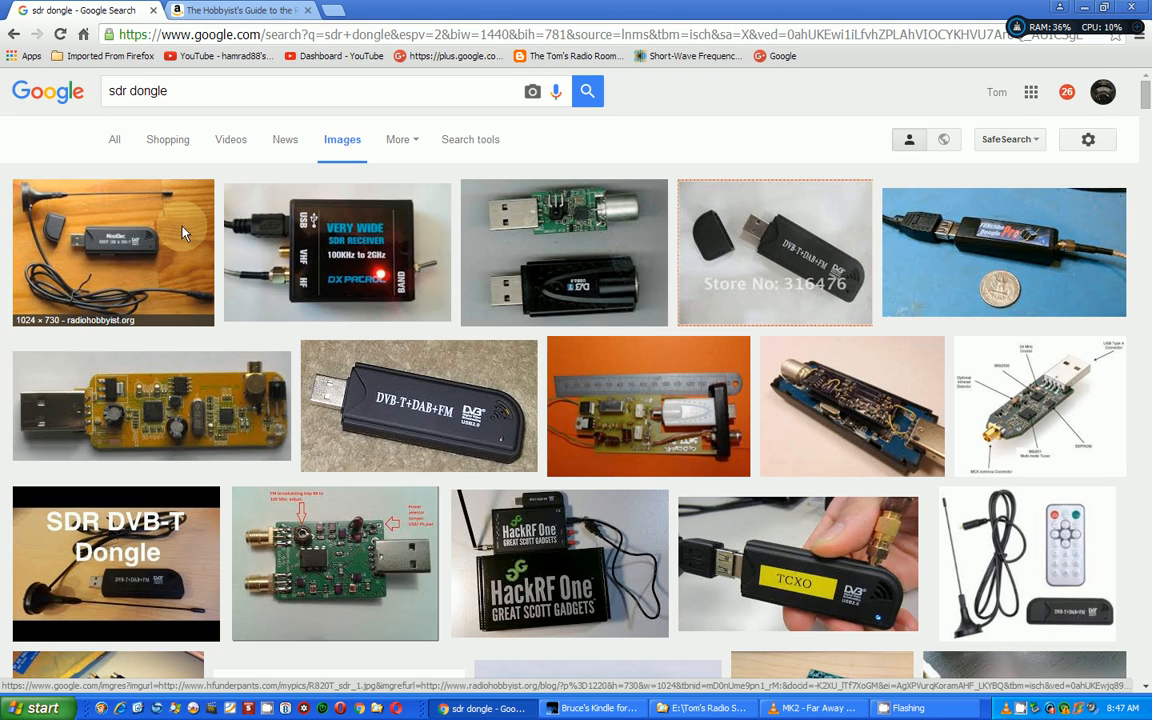
mouse_move(590, 600)
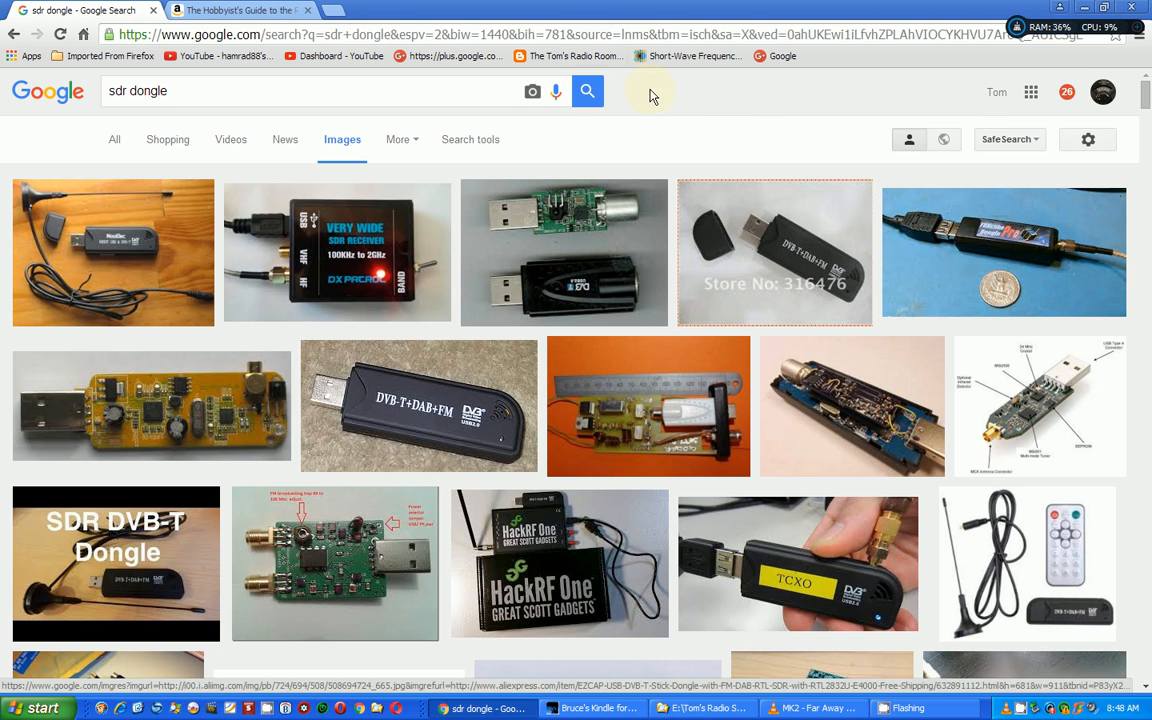
Switch to the Amazon tab and select the Kindle Edition format of the RTL-SDR guide.
click(240, 10)
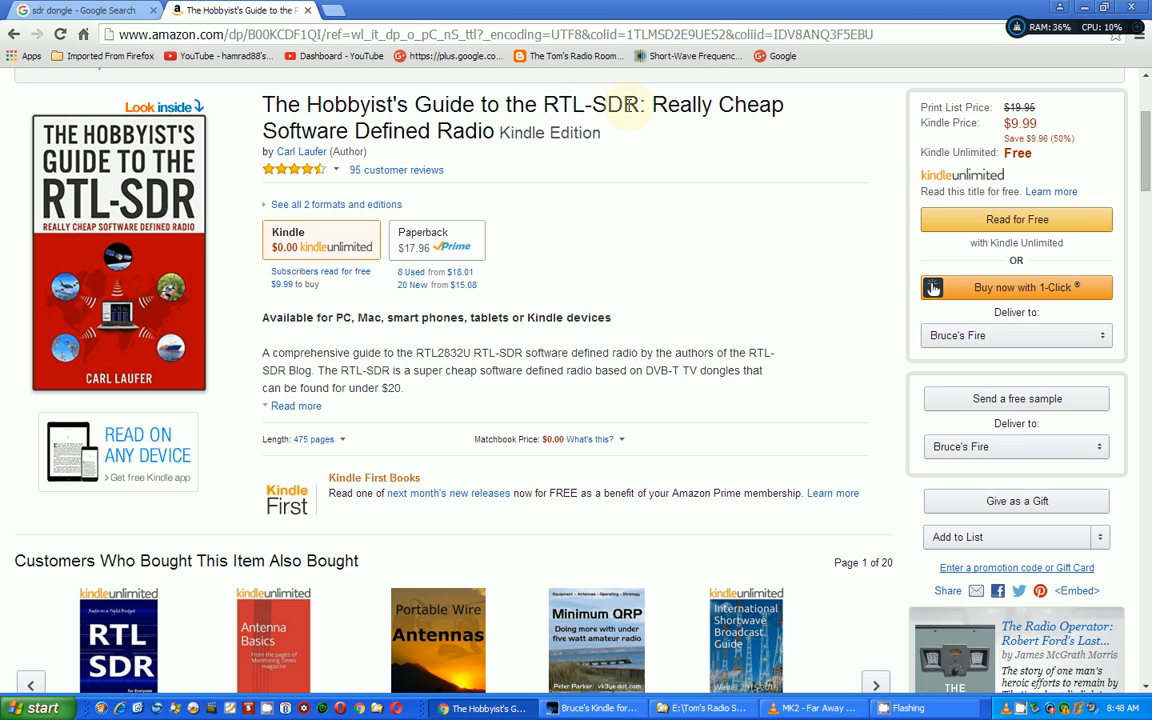
mouse_move(436, 148)
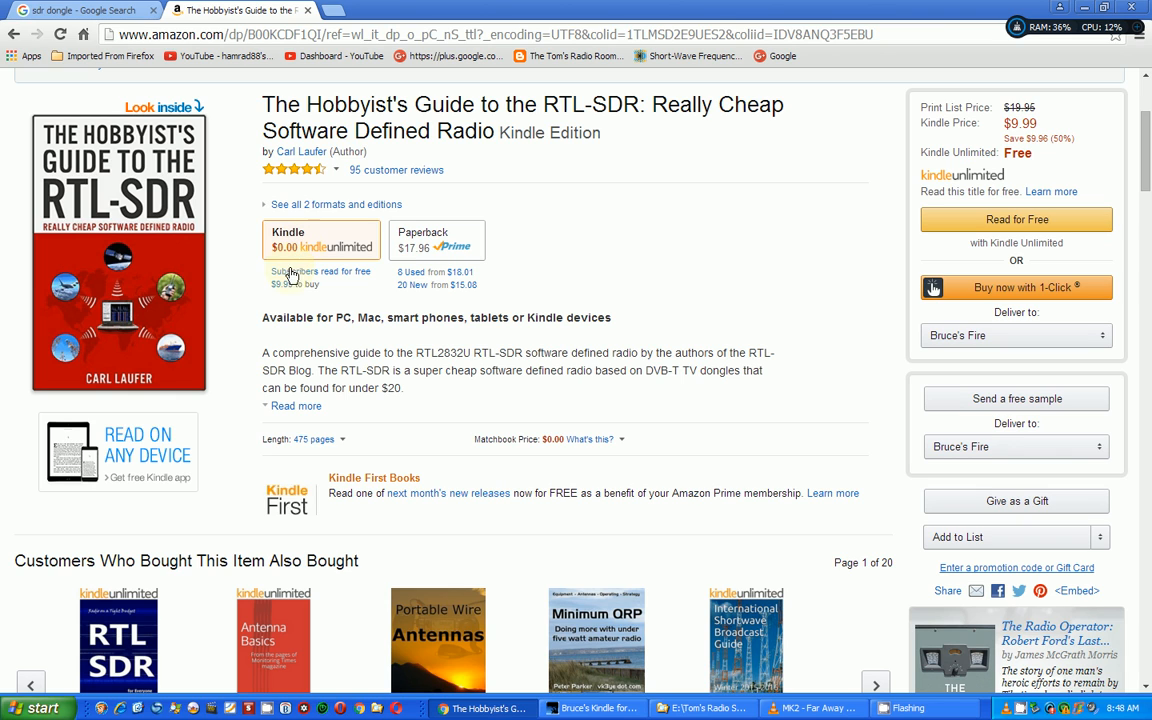
click(314, 439)
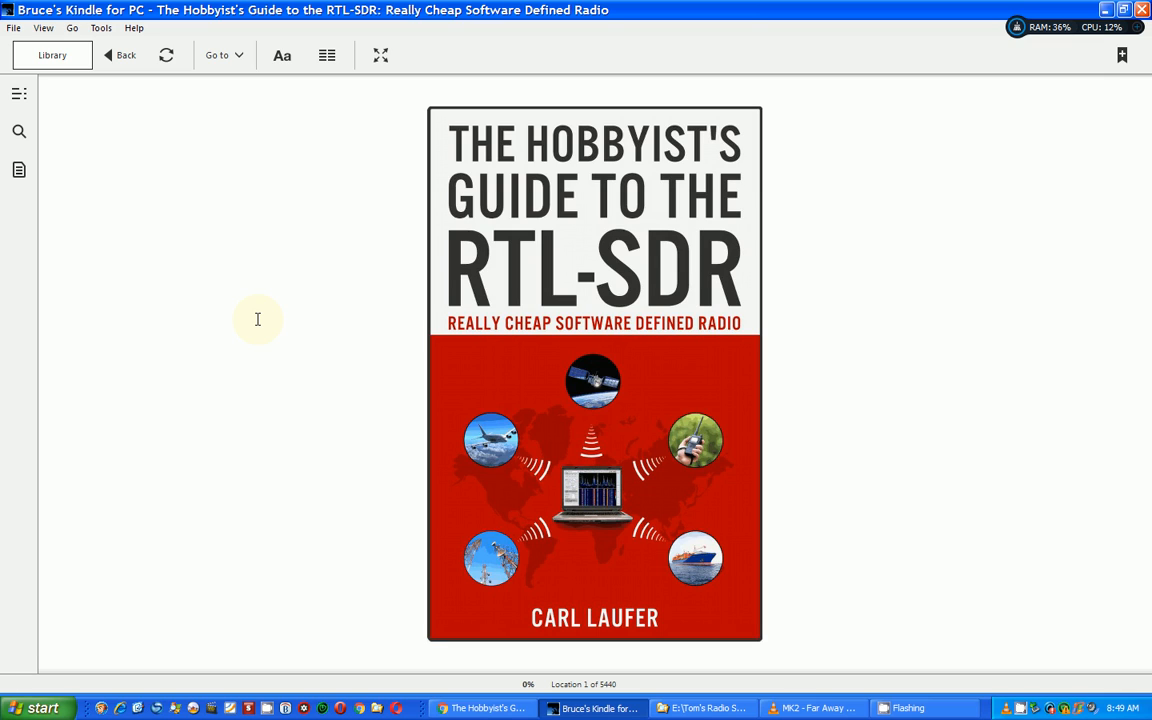
mouse_move(412, 377)
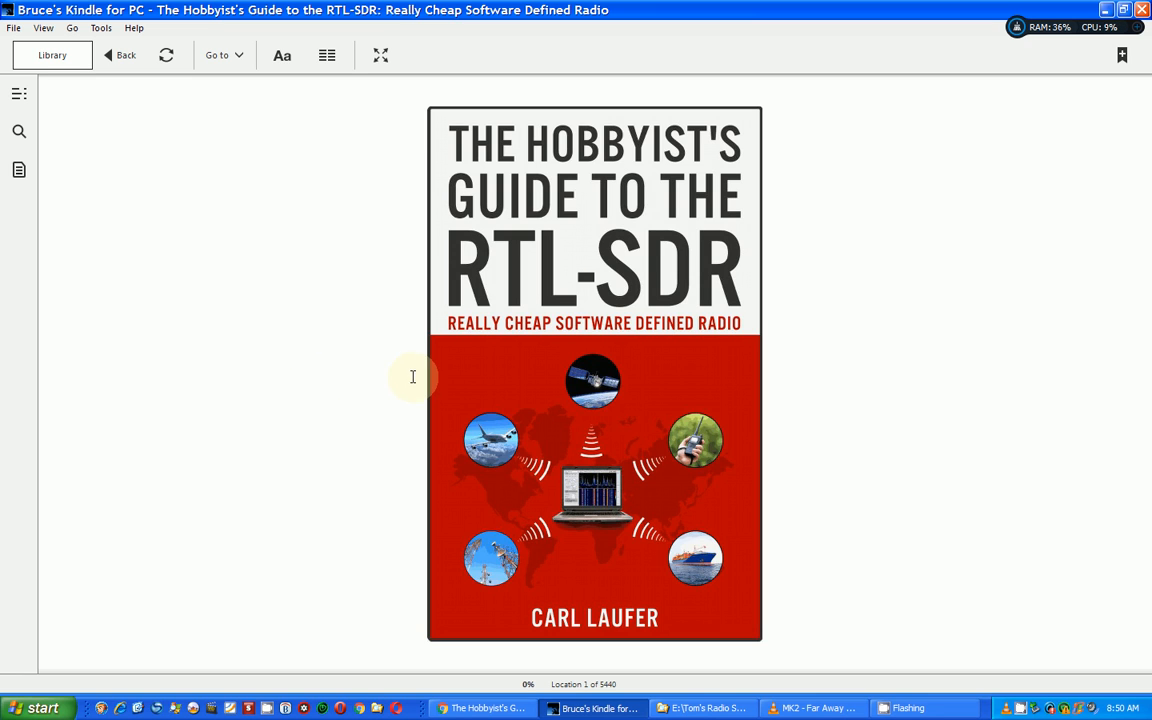
mouse_move(490, 708)
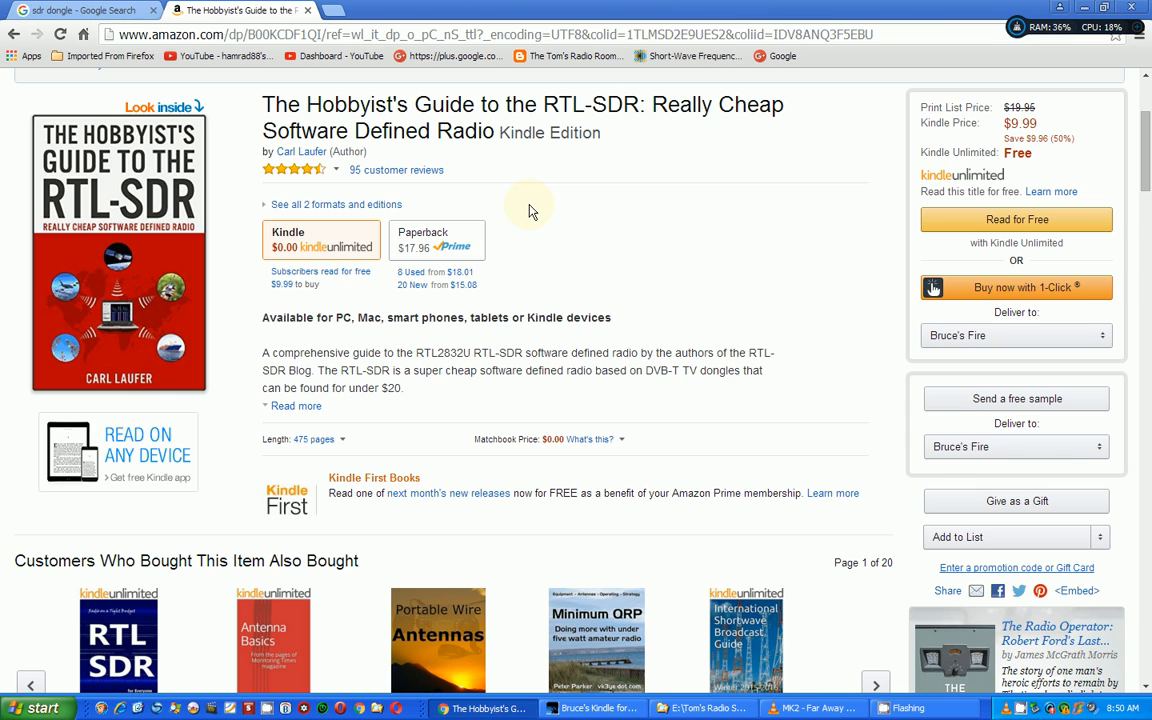
mouse_move(967, 143)
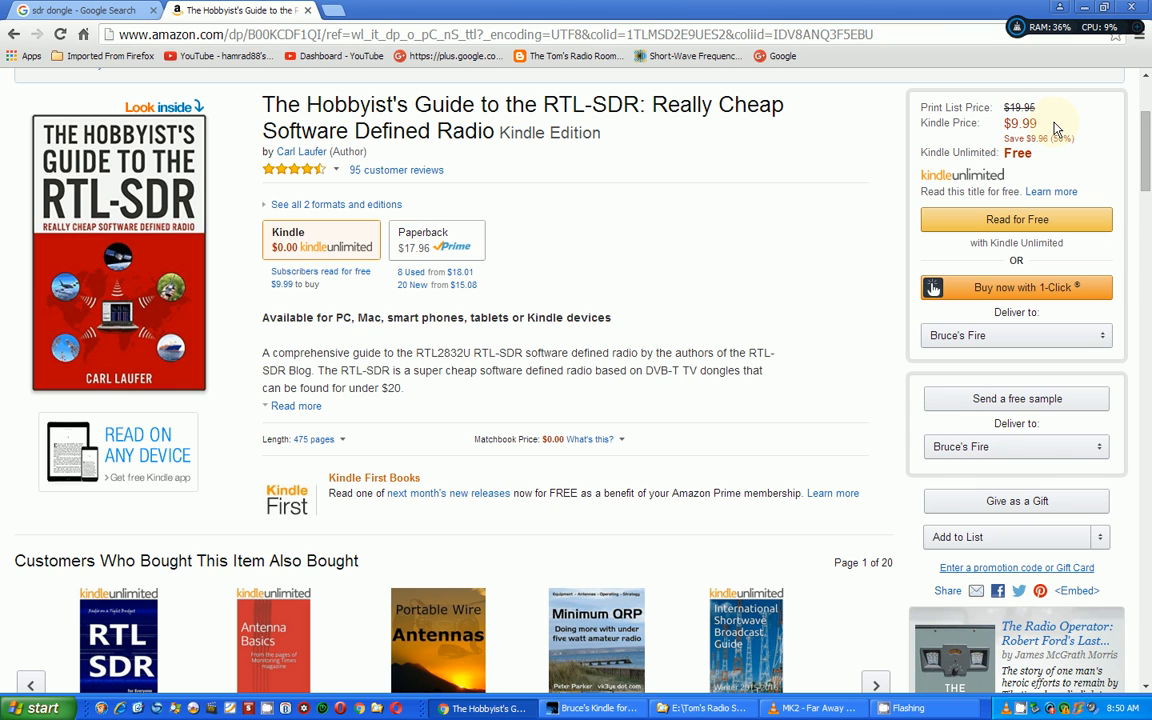
mouse_move(438, 262)
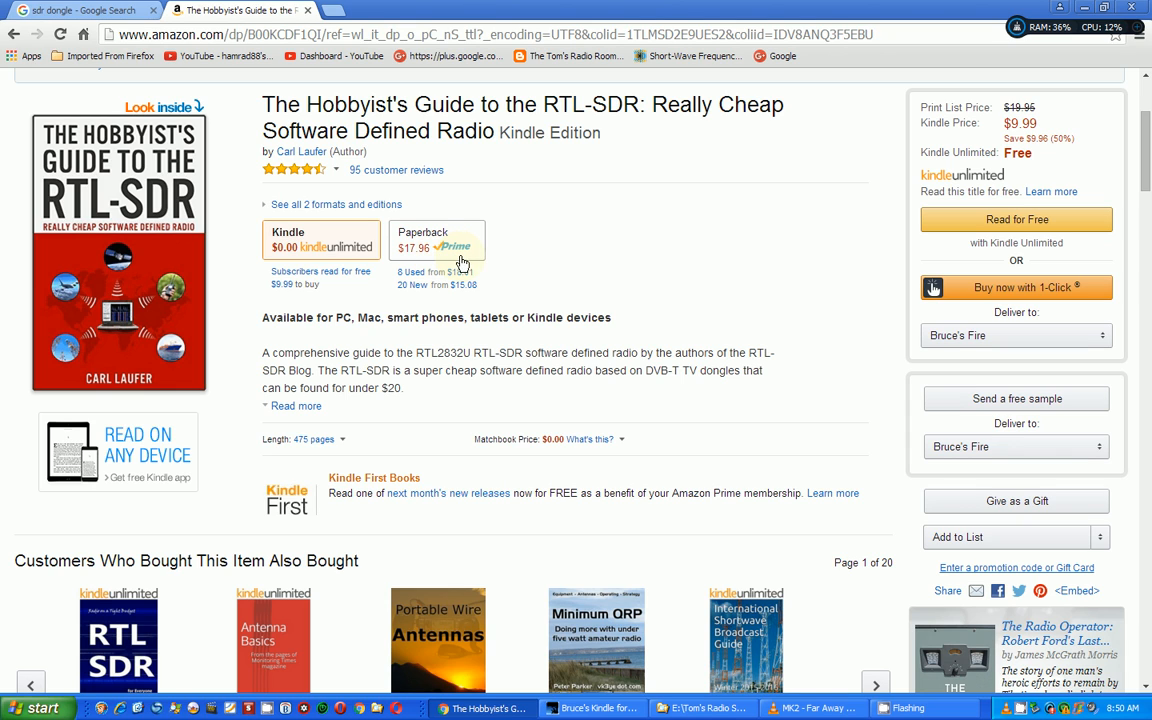
mouse_move(547, 273)
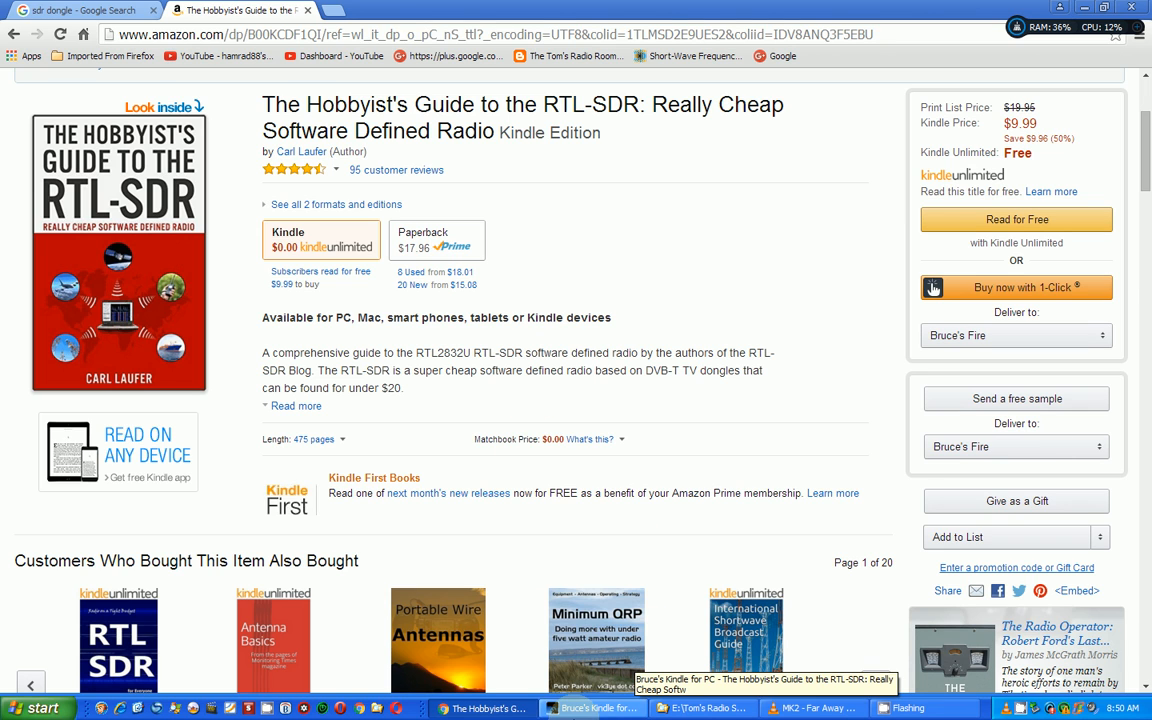
Return to Kindle for PC and scroll from the cover to the table of contents, location 5.
click(594, 708)
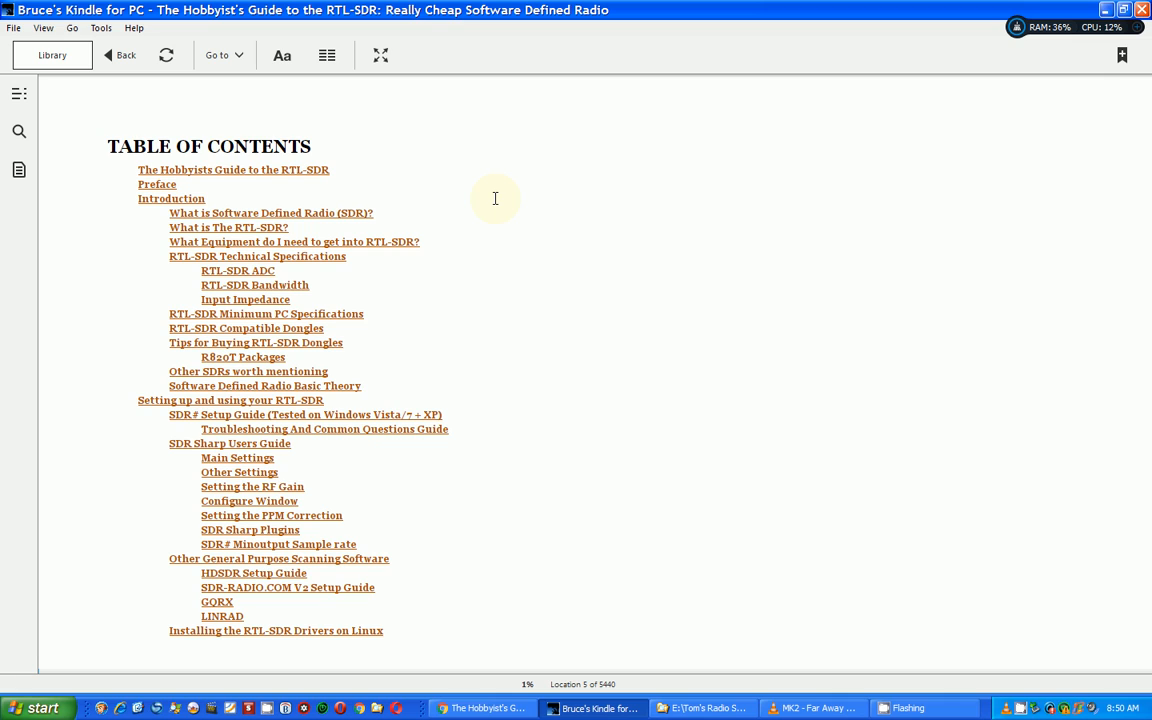
mouse_move(323, 285)
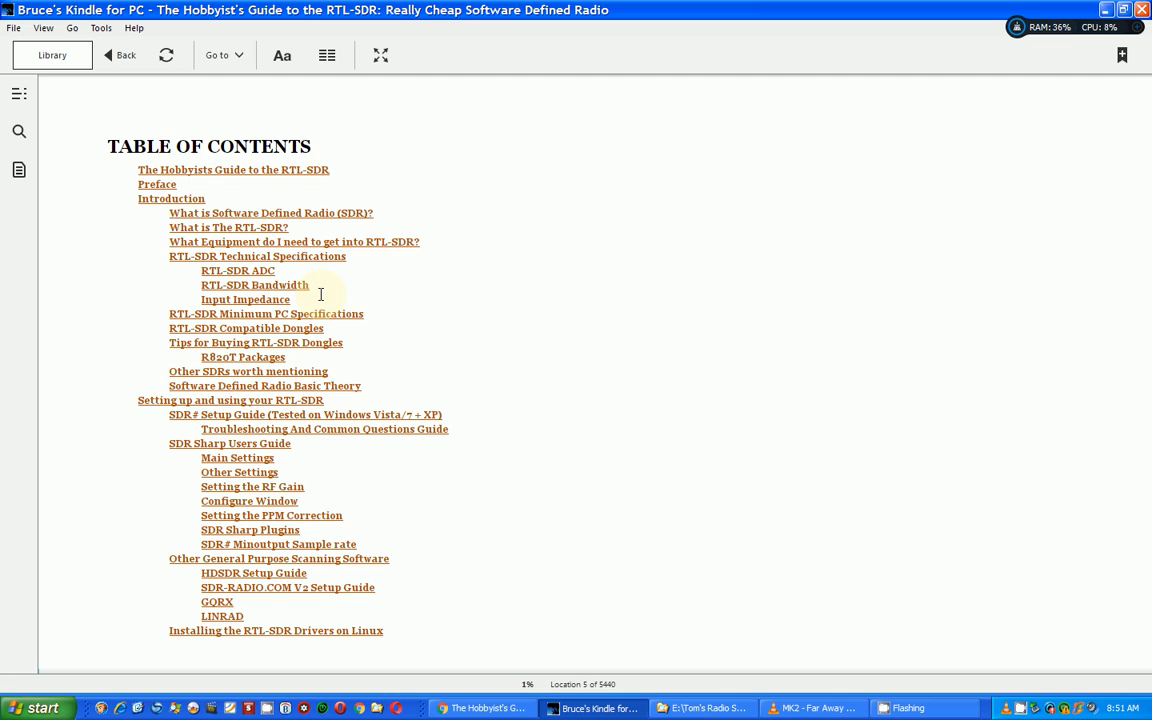
mouse_move(403, 321)
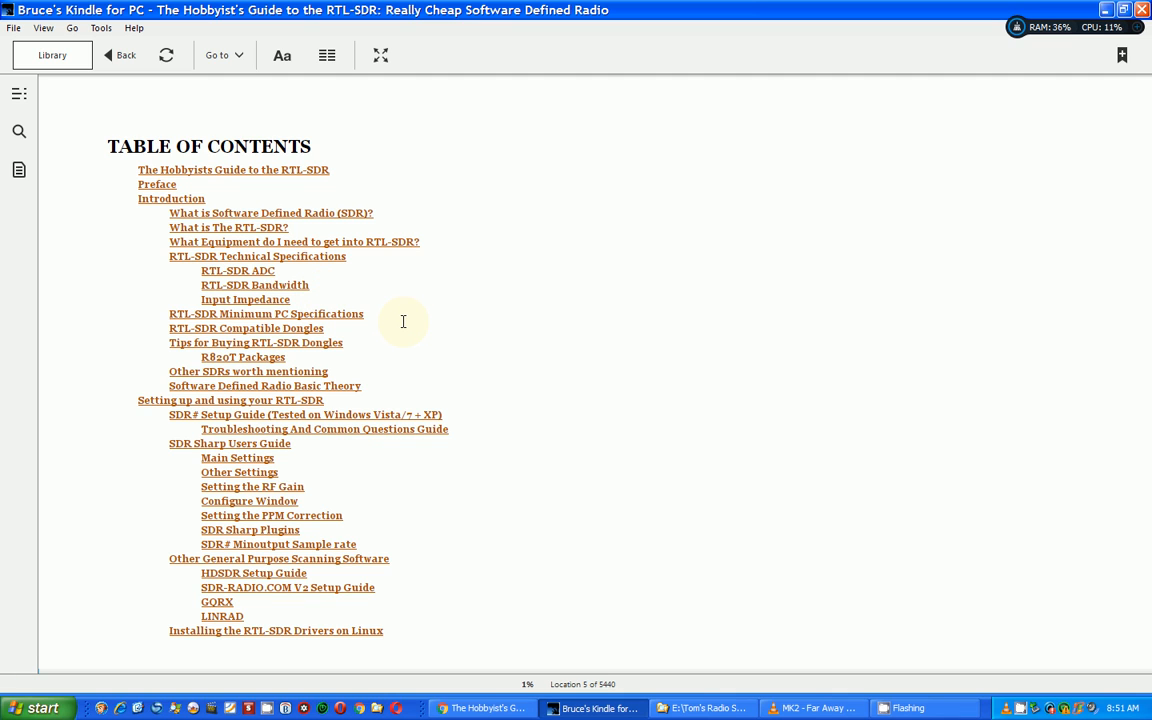
scroll(down, 3)
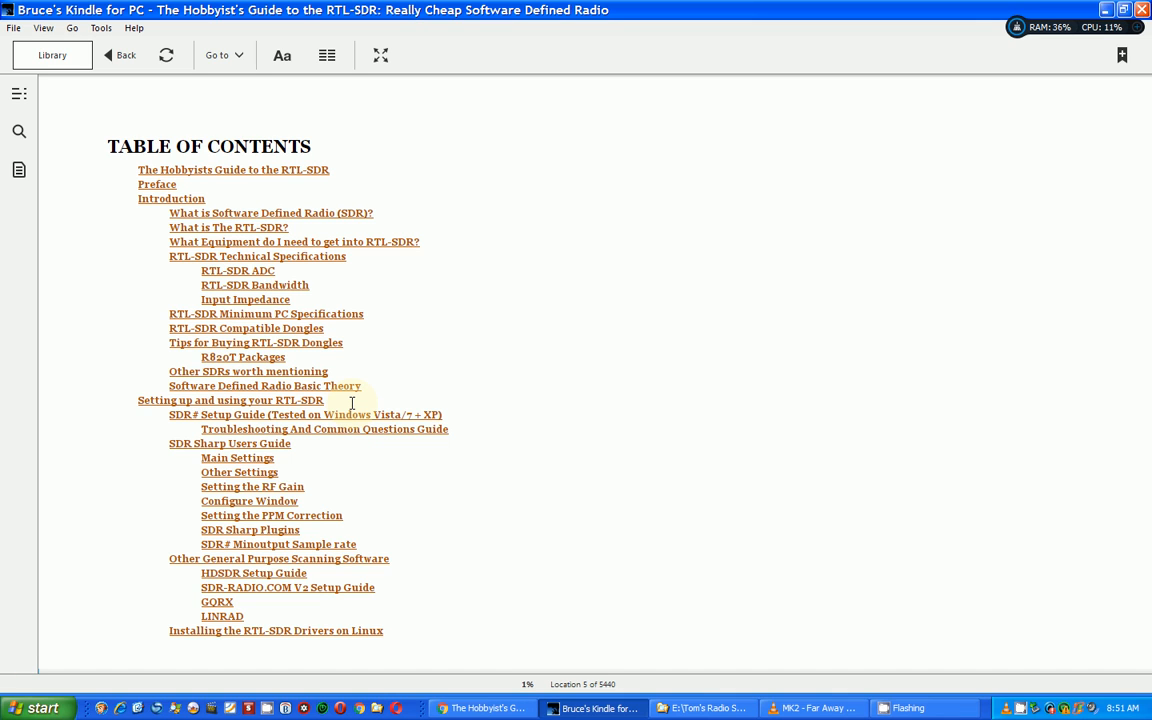
Scroll past the HF modes, GNU Radio and APRS entries to the 'What is the RTL-SDR?' section.
scroll(down, 3)
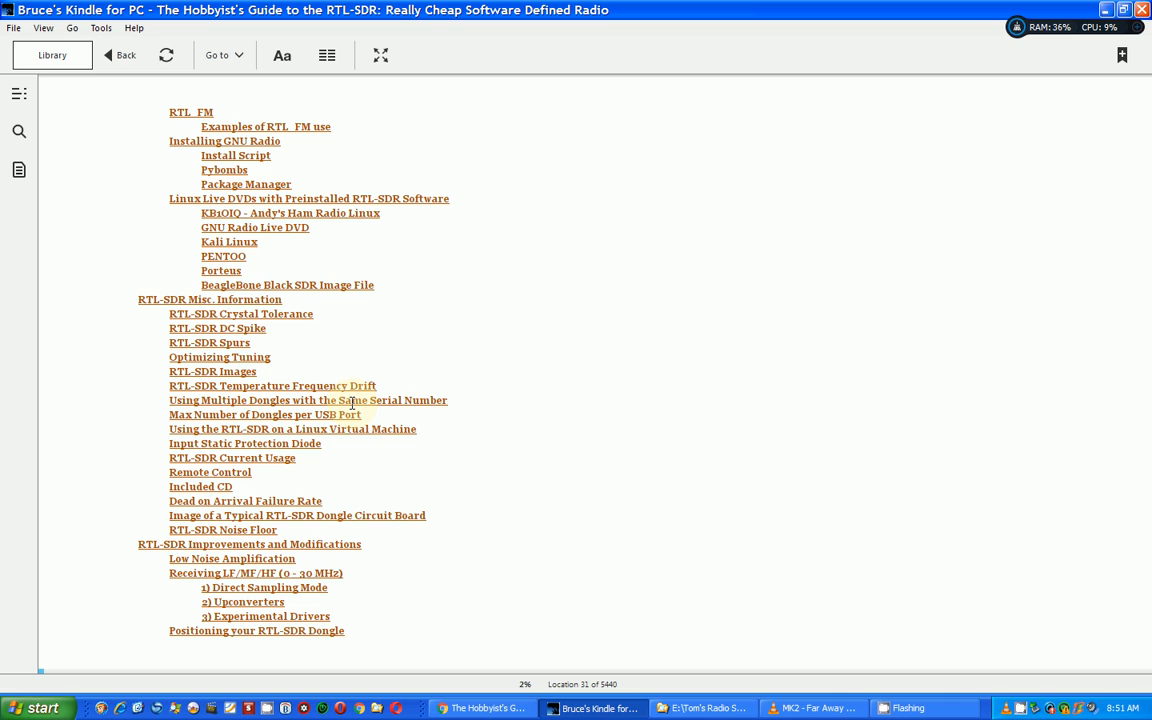
mouse_move(275, 535)
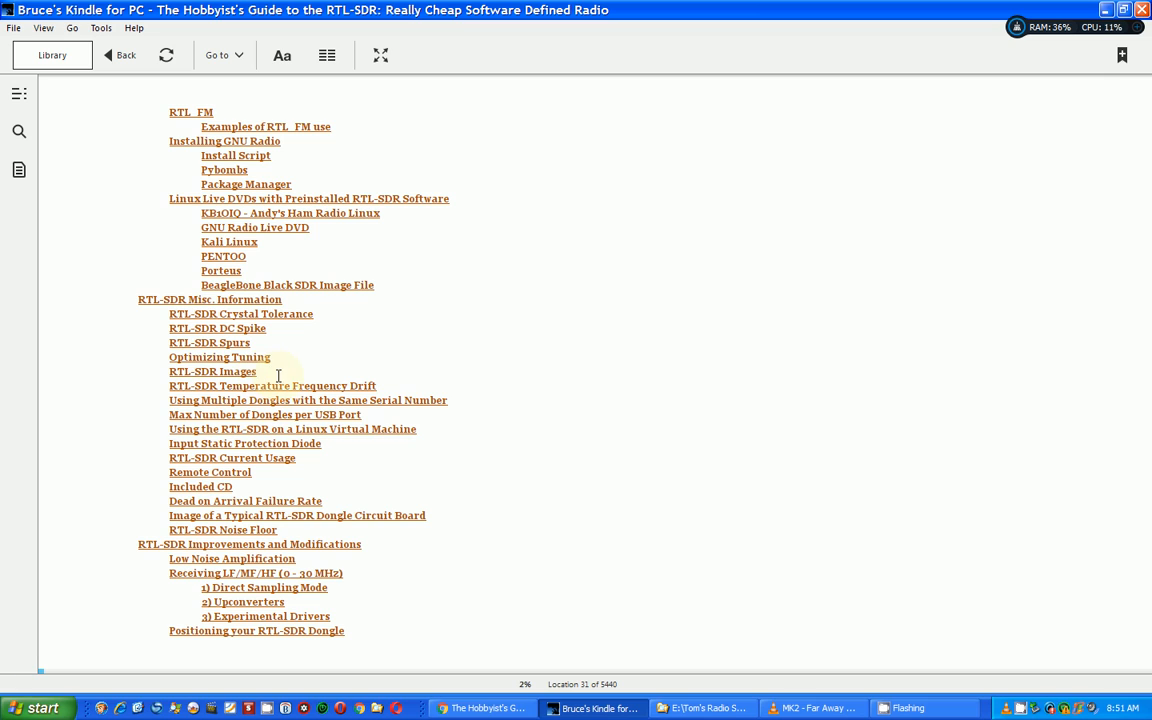
mouse_move(334, 554)
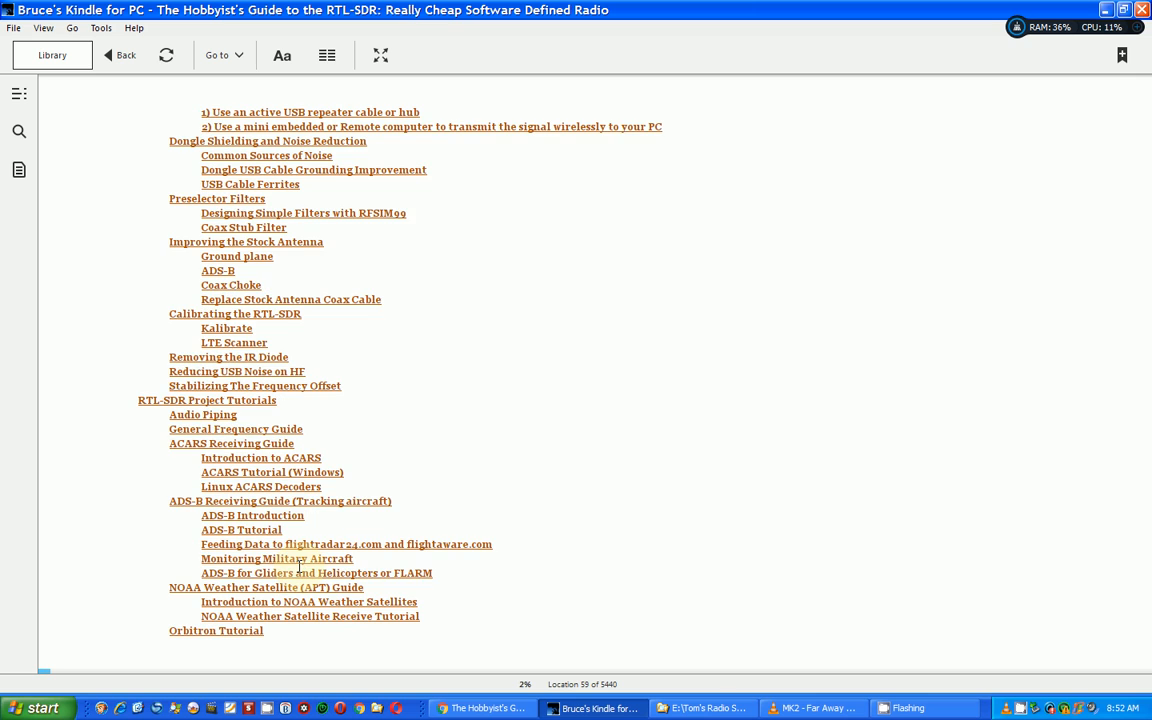
mouse_move(793, 394)
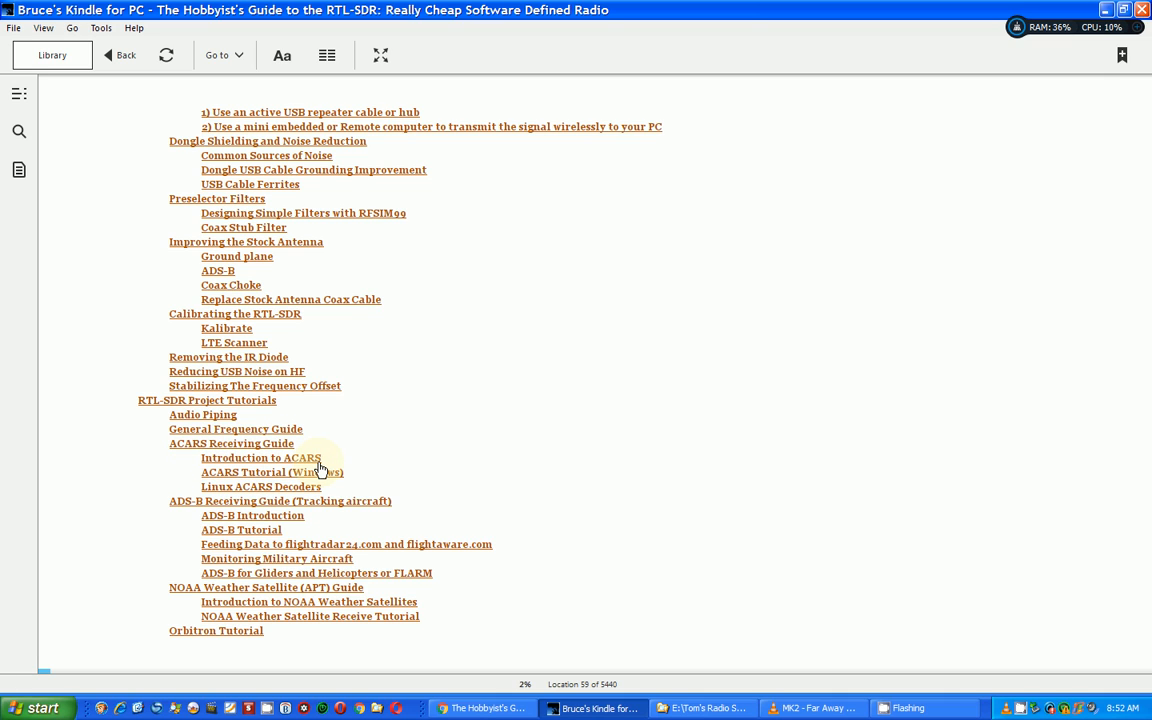
mouse_move(372, 461)
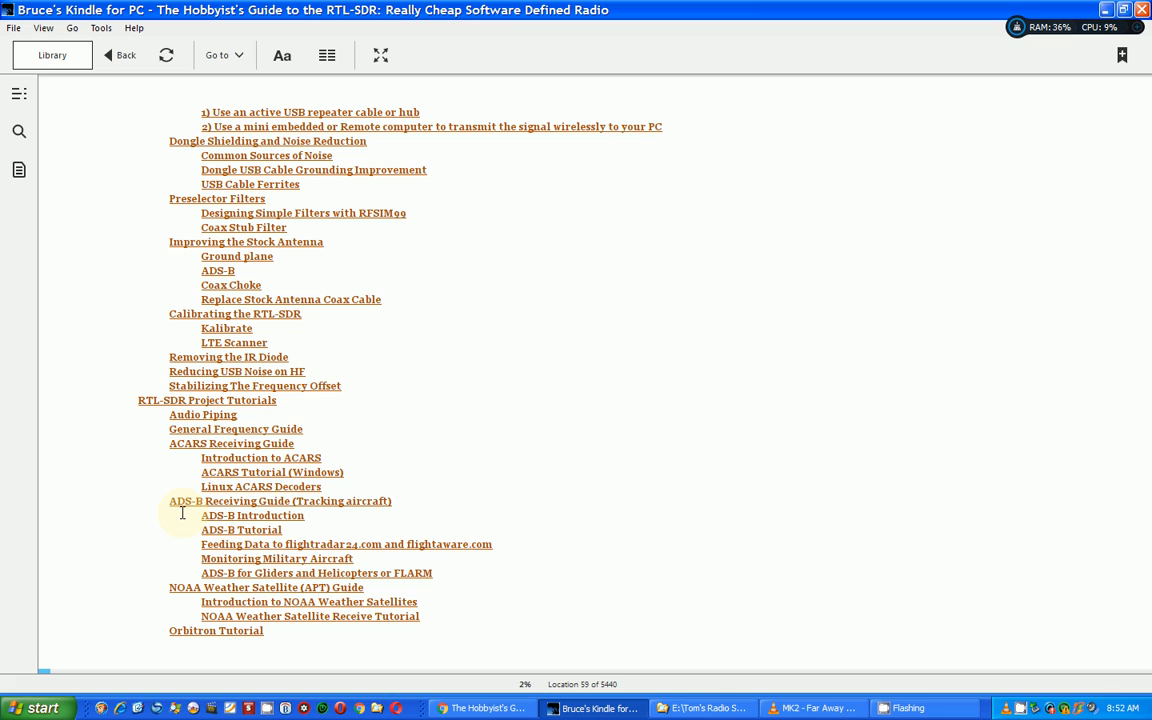
mouse_move(184, 511)
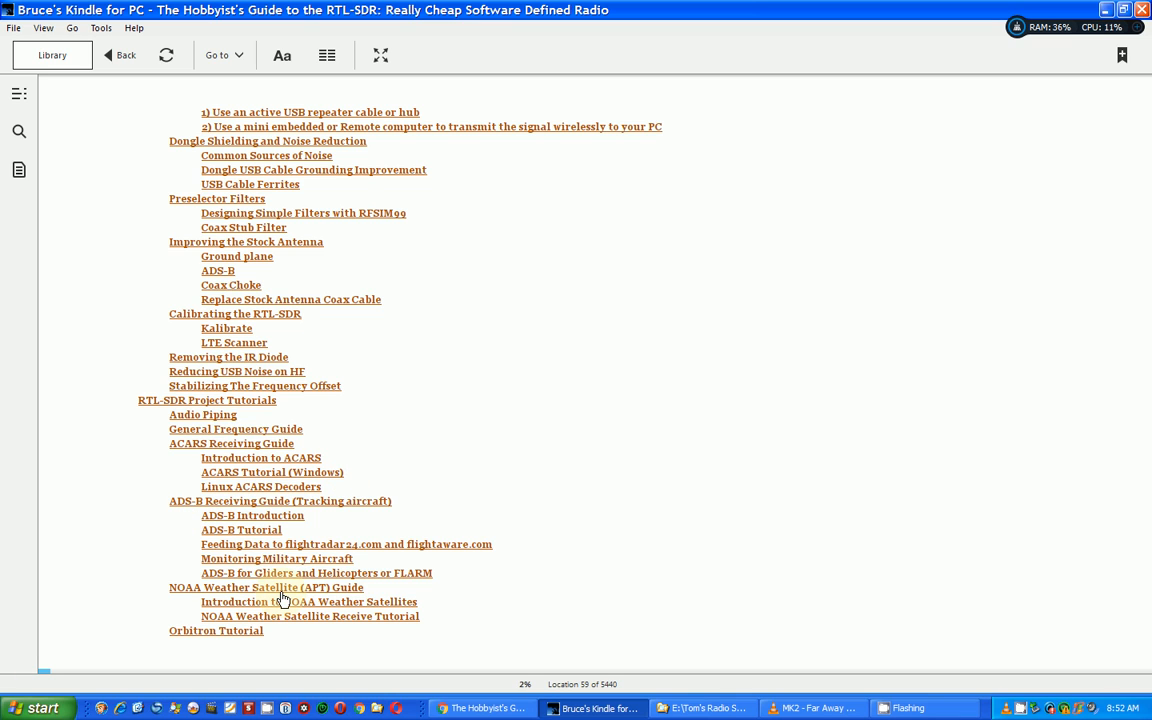
scroll(down, 3)
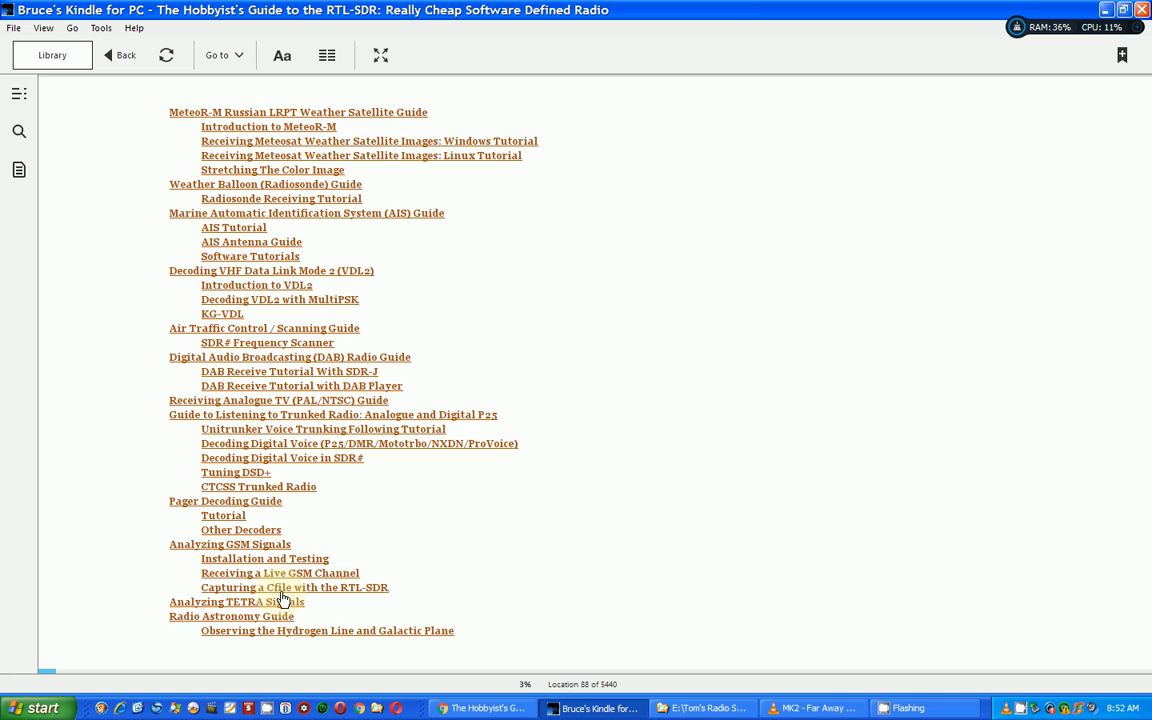
mouse_move(500, 358)
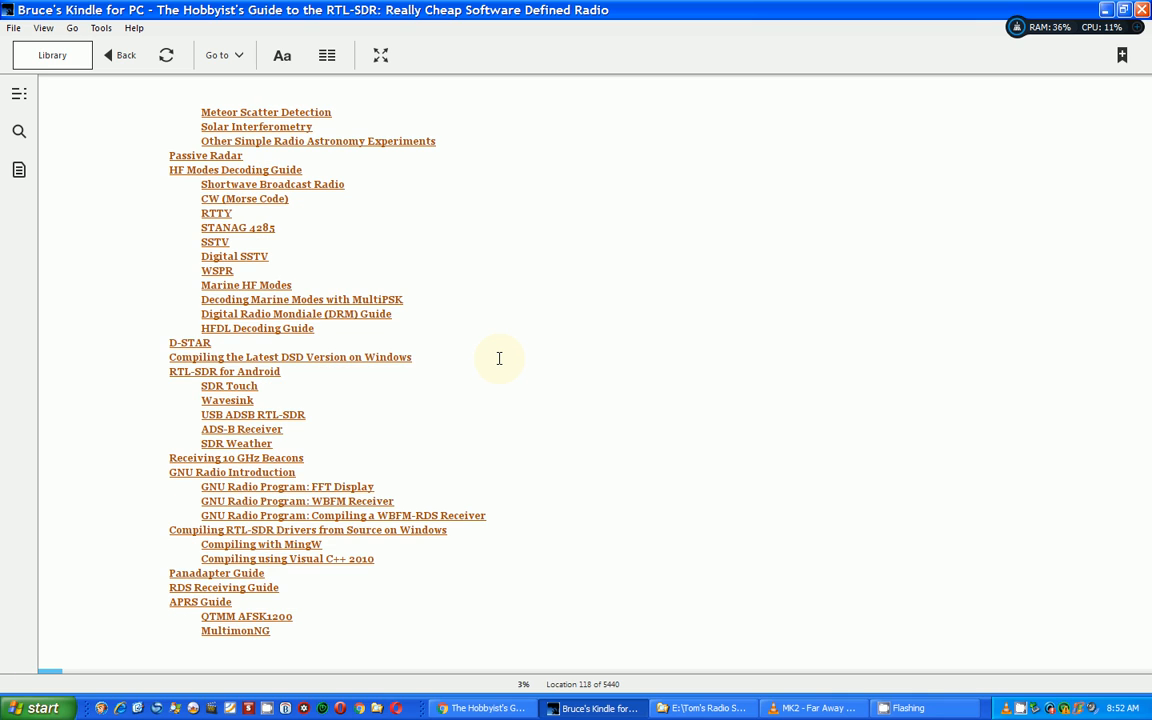
scroll(down, 3)
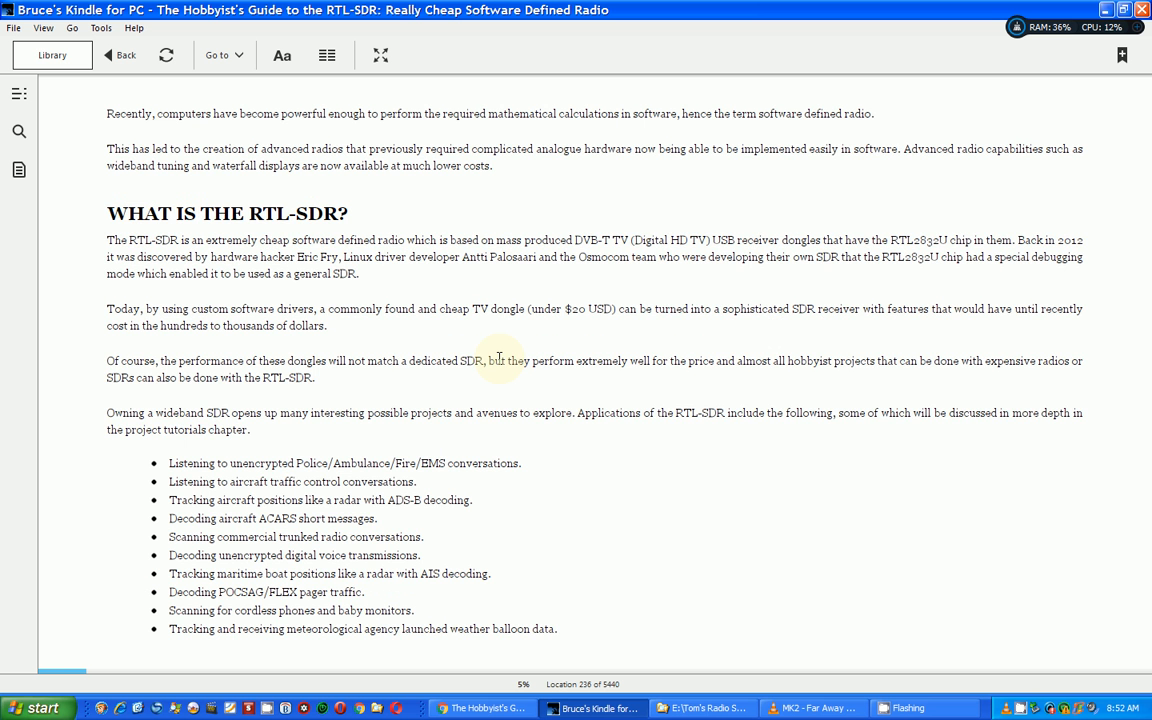
Scroll to the continued RTL-SDR applications list at location 257 of 5440.
scroll(down, 3)
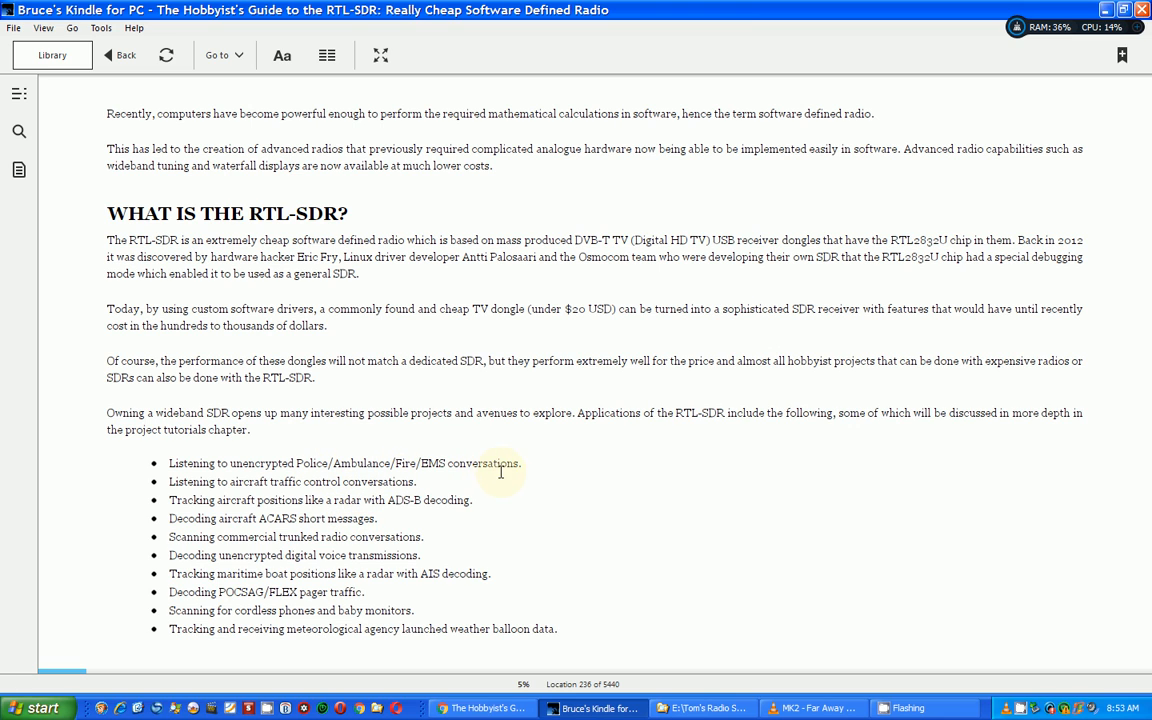
mouse_move(390, 497)
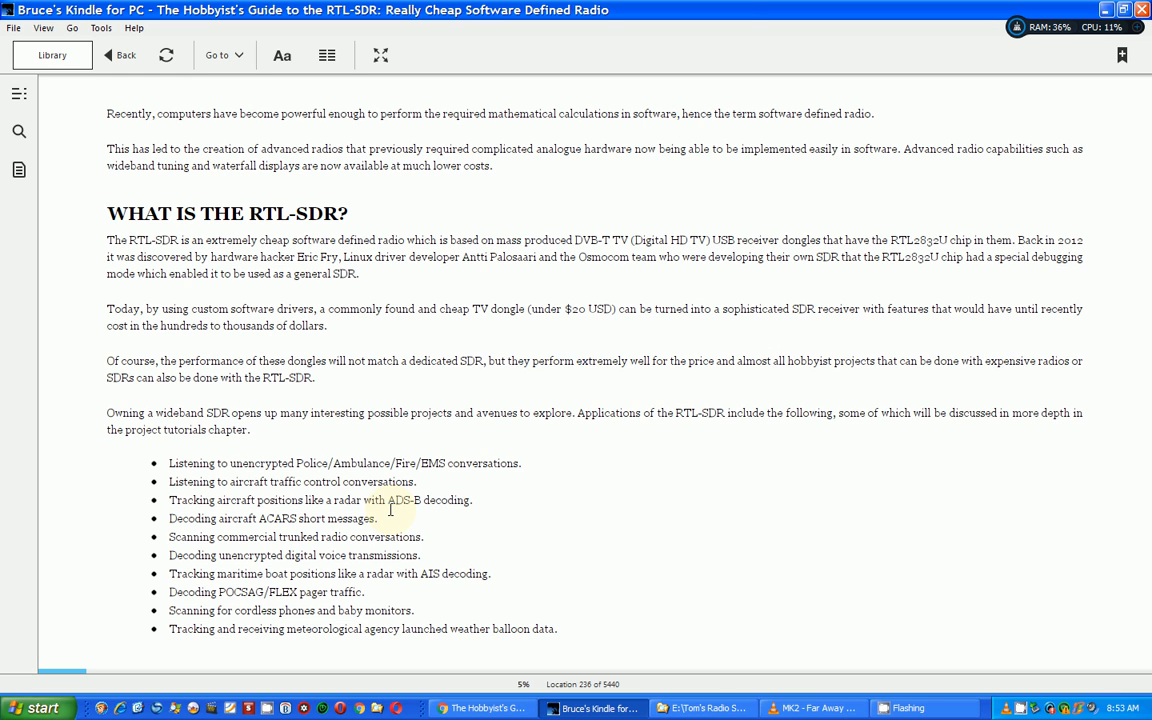
scroll(down, 3)
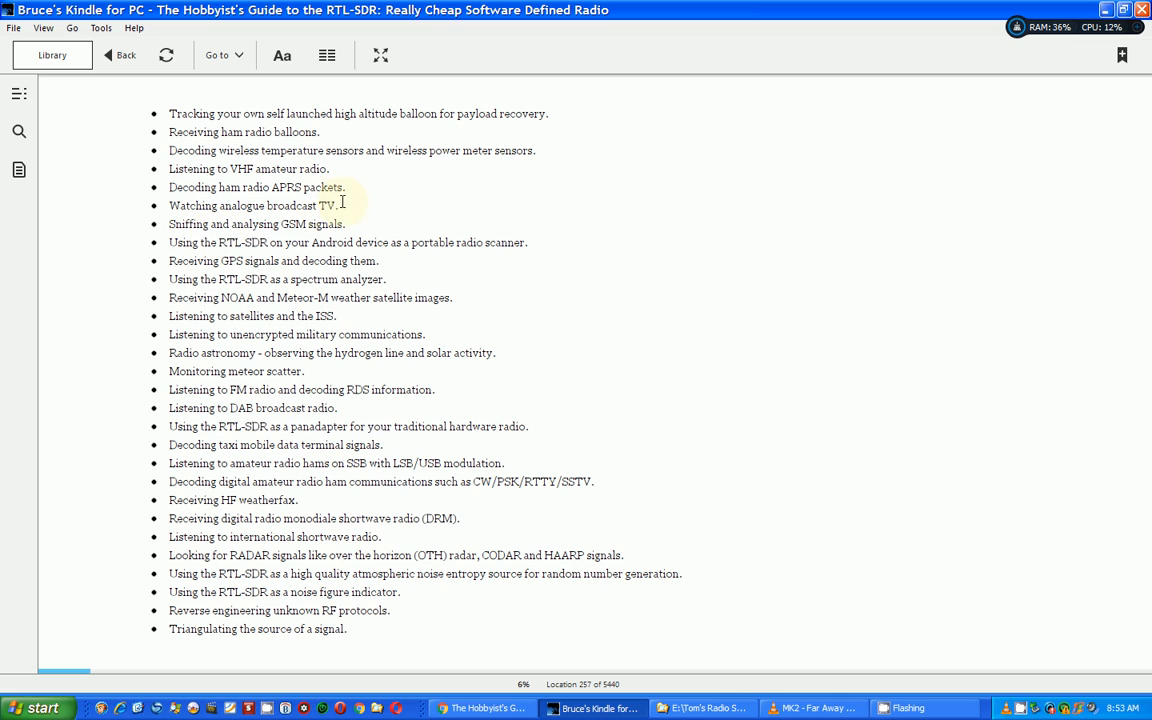
mouse_move(349, 207)
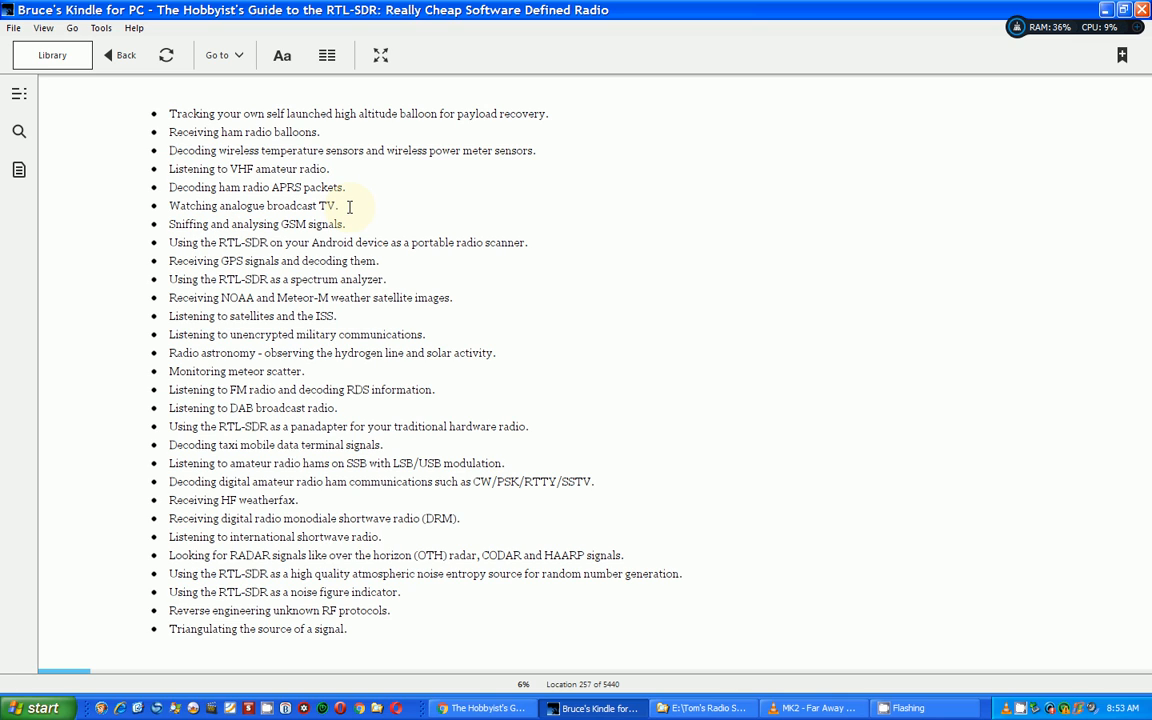
mouse_move(315, 361)
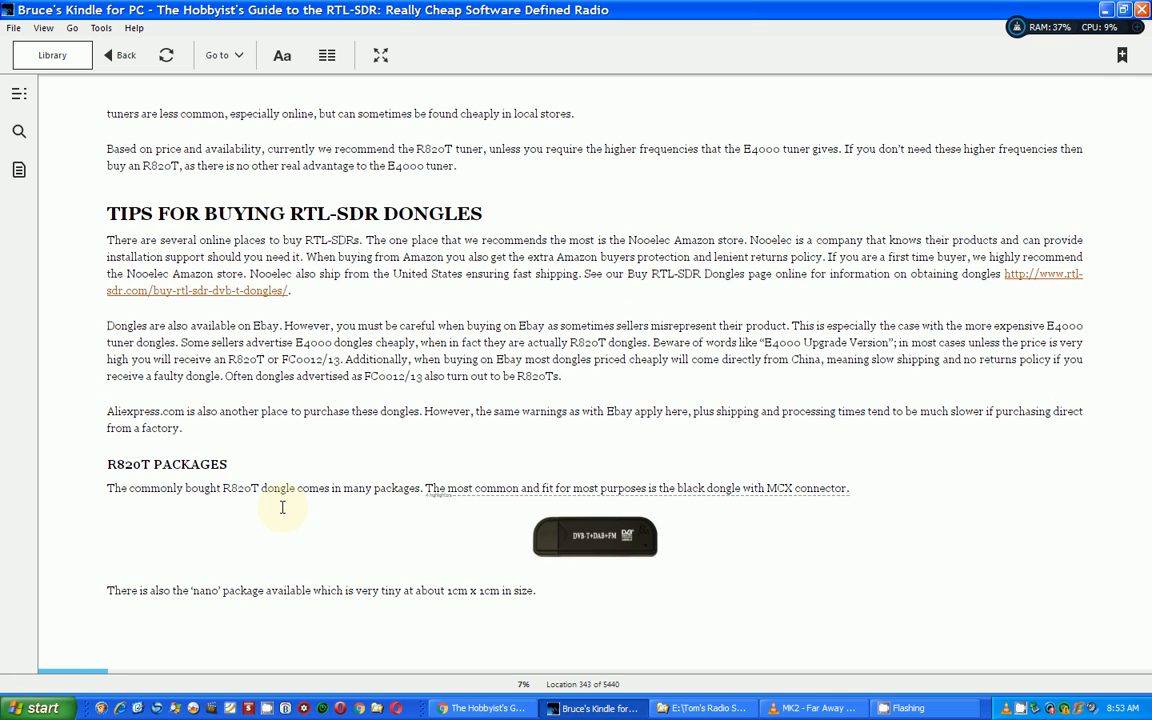
Scroll past the troubleshooting questions to the SDR Sharp Users Guide heading at location 524.
scroll(down, 3)
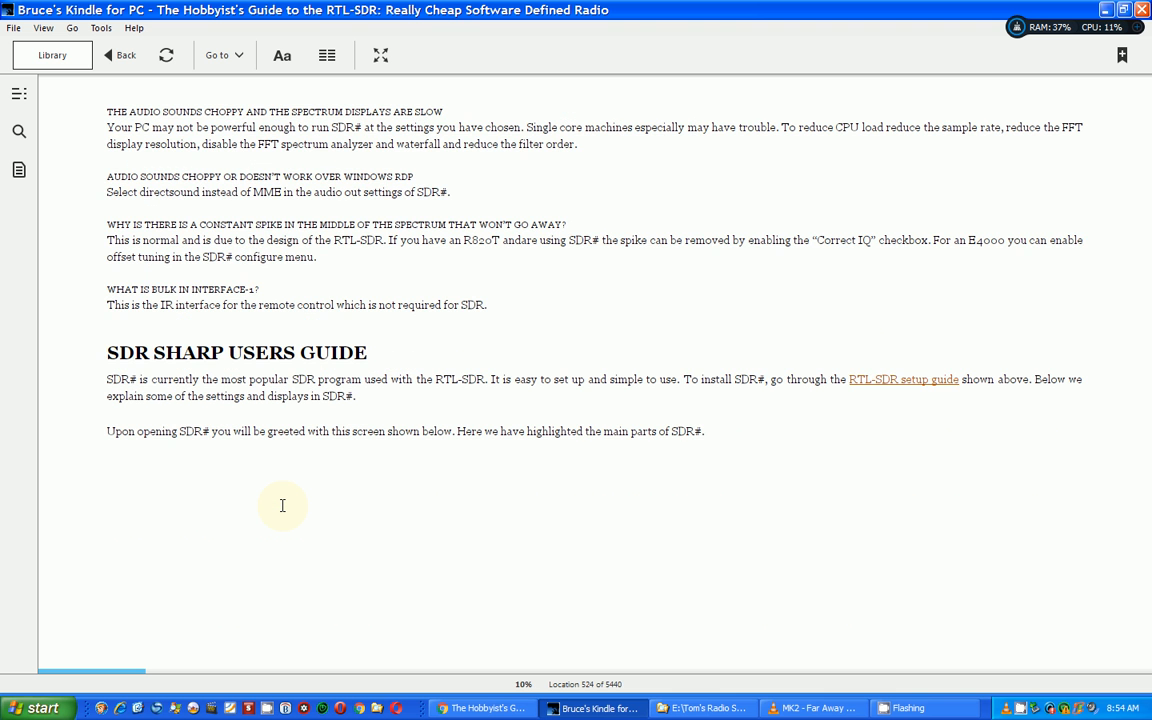
Page past the SDR# screenshot, mode and filter descriptions to Setting the RF Gain, location 647.
scroll(down, 3)
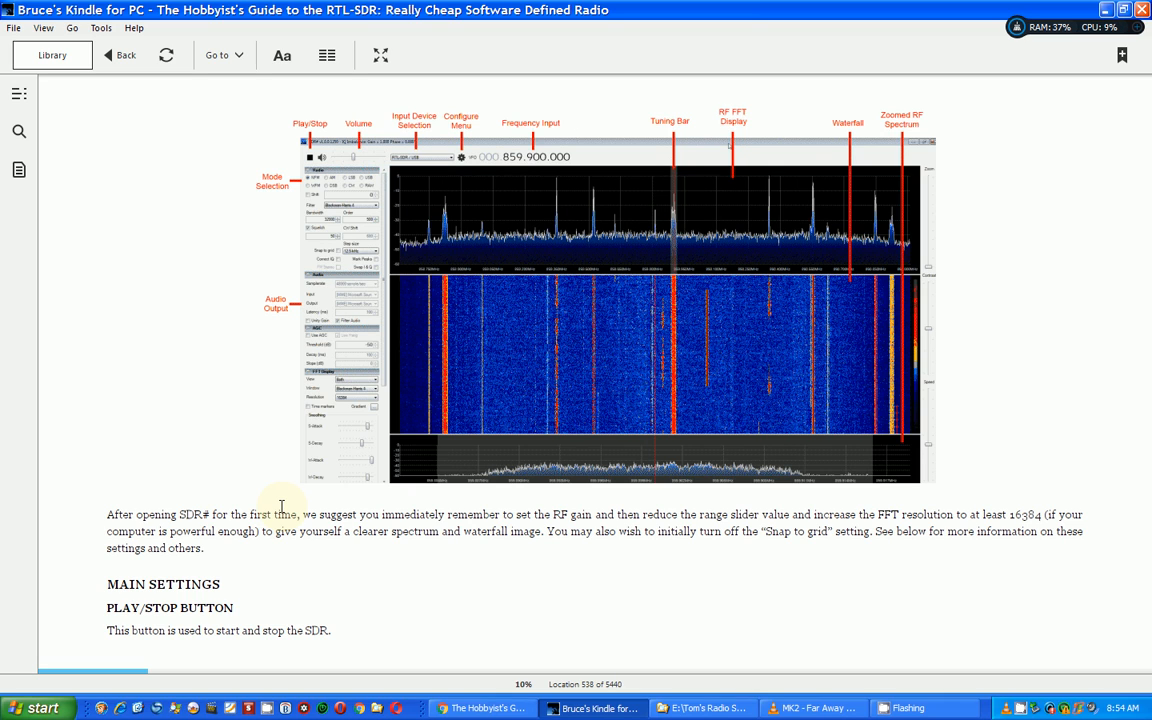
scroll(down, 3)
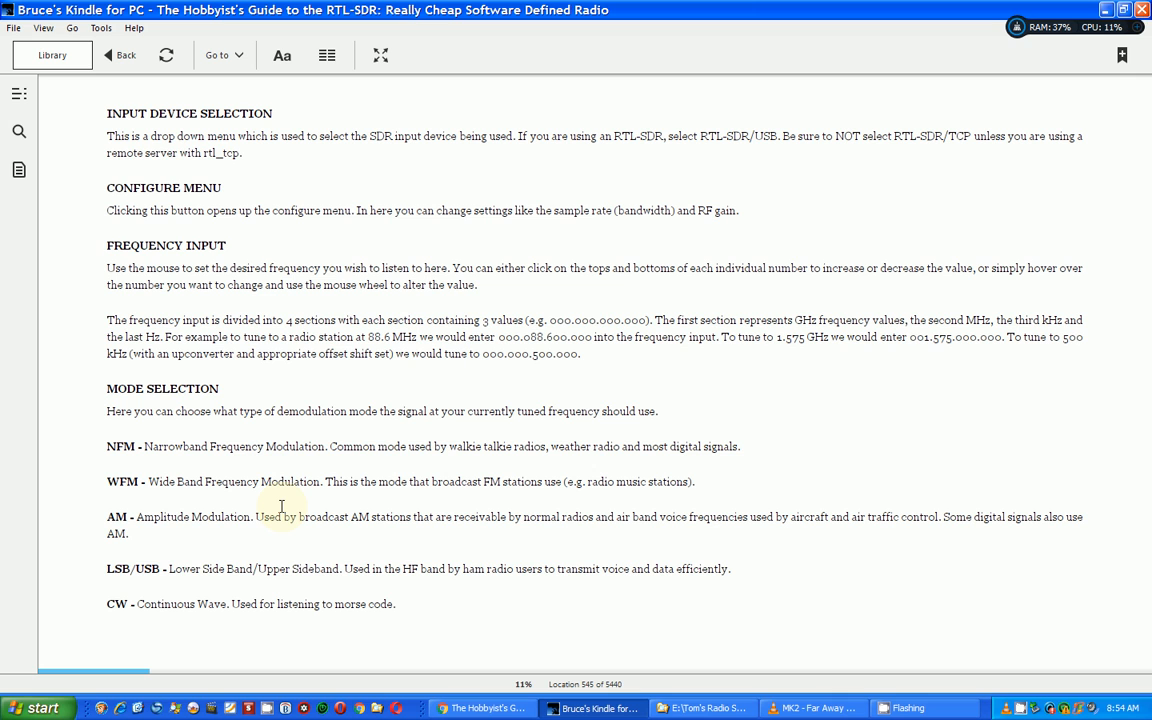
scroll(down, 3)
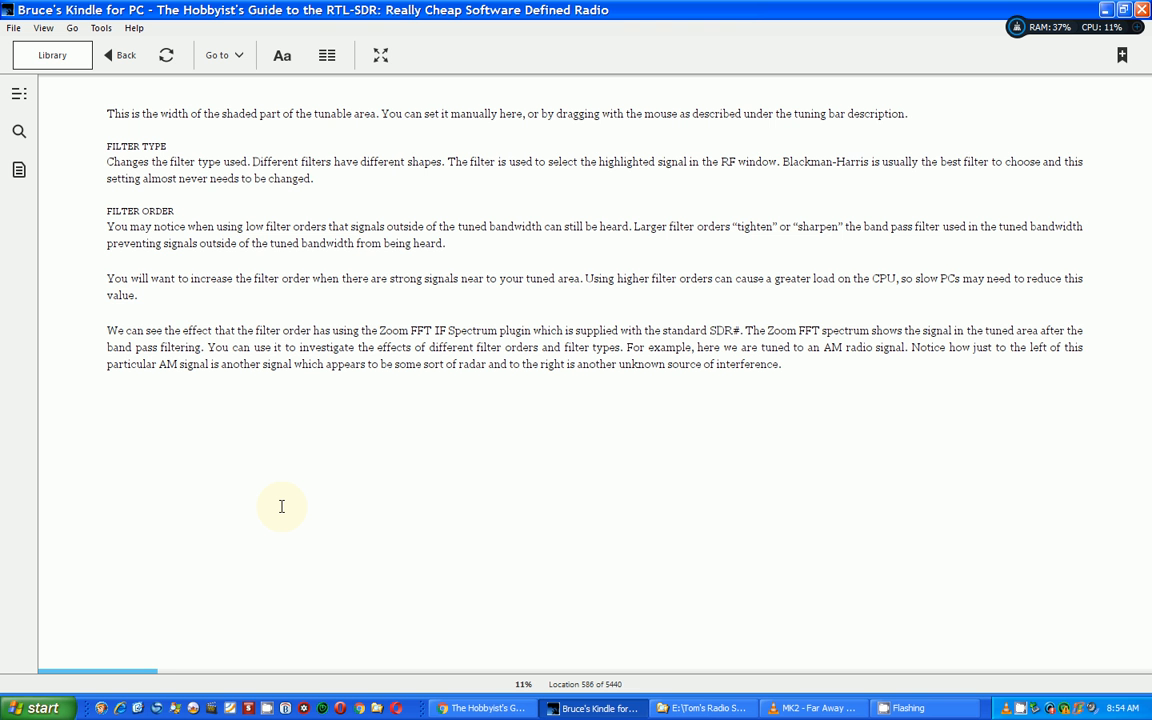
scroll(down, 3)
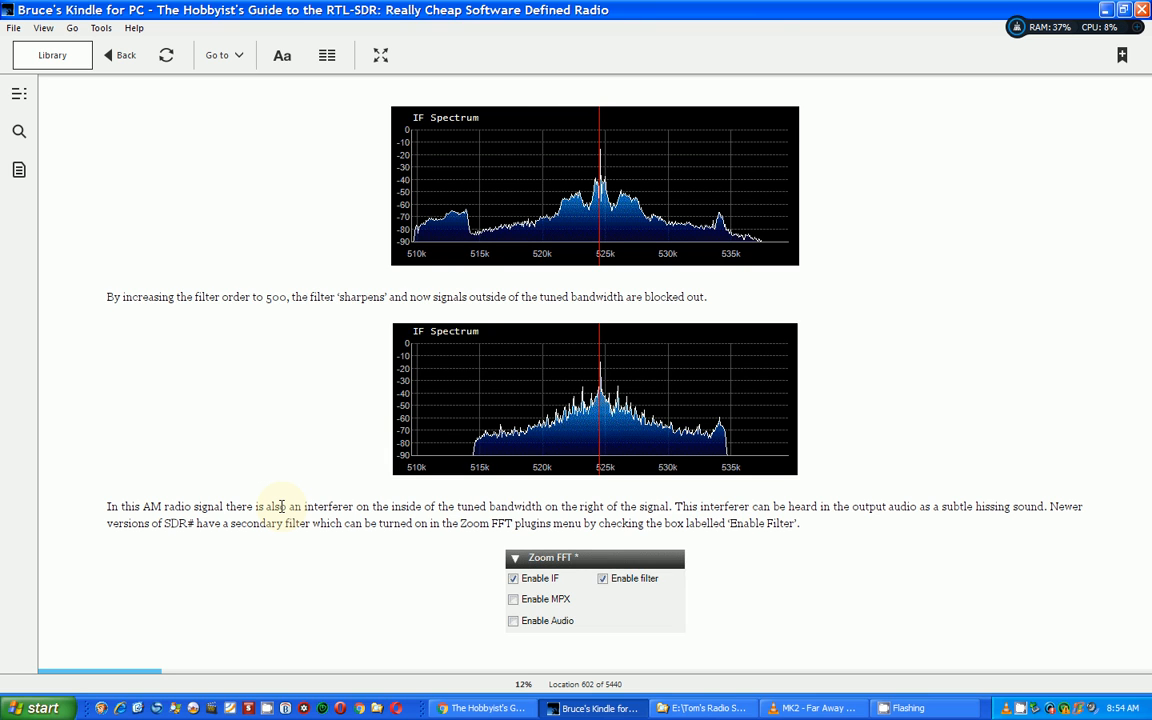
scroll(down, 3)
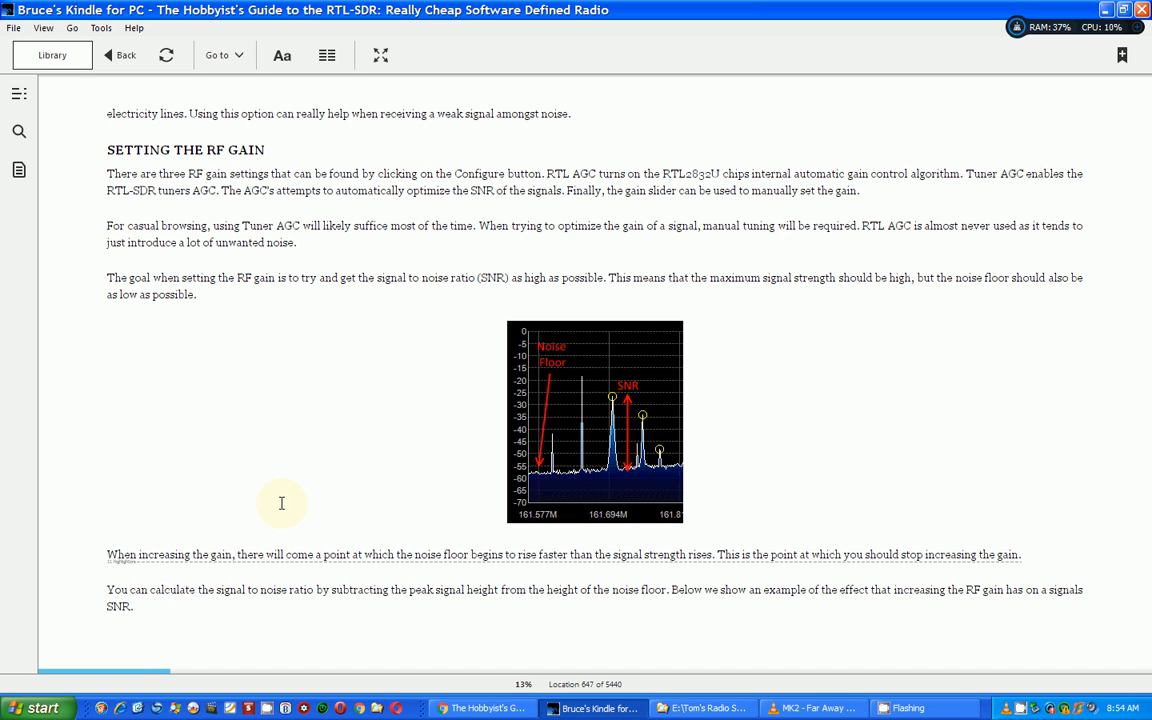
Scroll past the RF gain examples to HDSDR steps 14–15 on FM bandwidth, location 752.
scroll(down, 3)
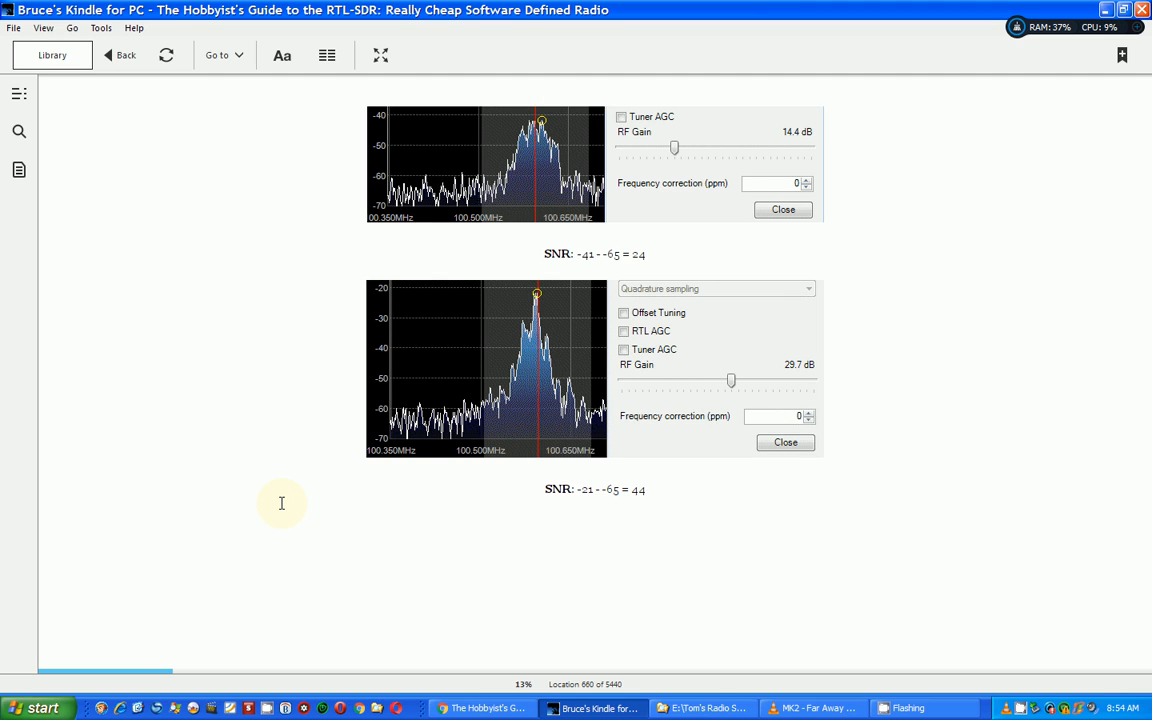
mouse_move(290, 492)
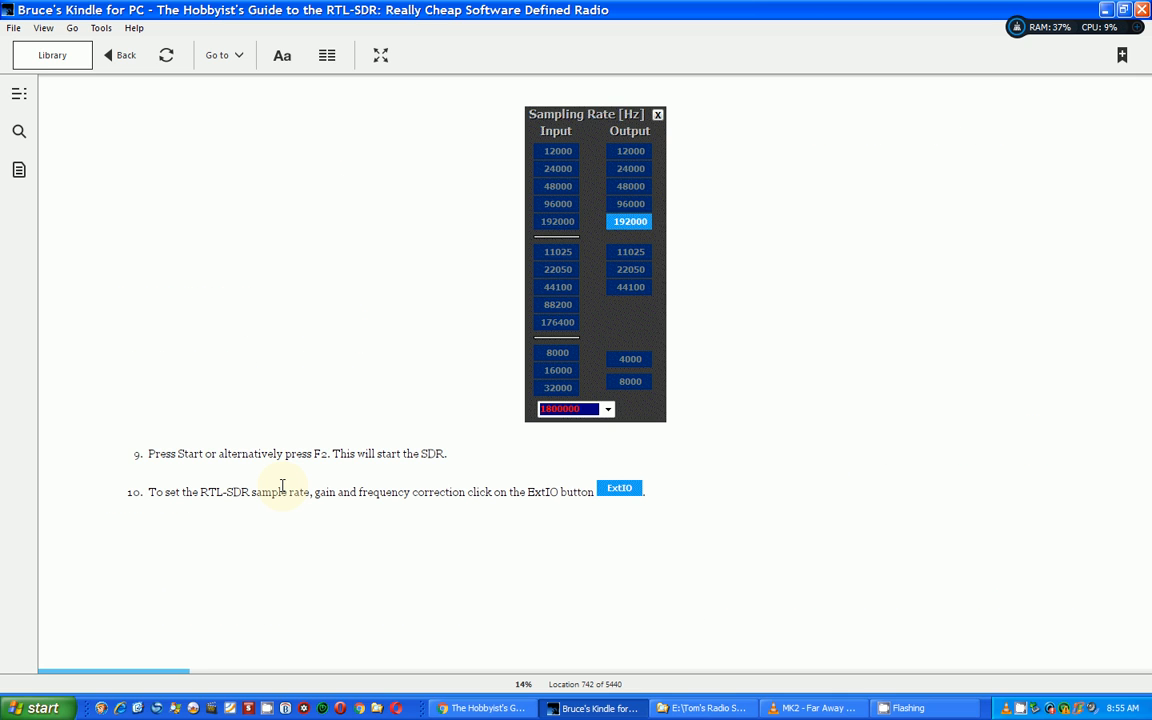
scroll(down, 3)
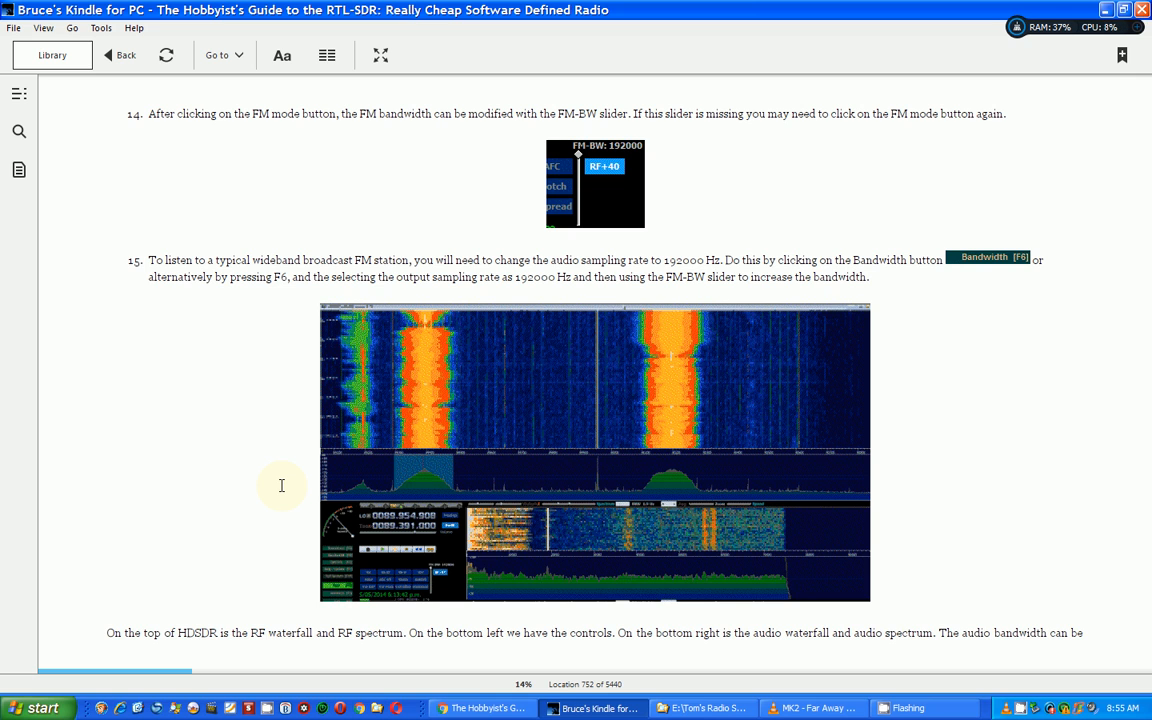
Scroll past the SDR-Radio and HDSDR screenshots to Linrad setup steps 1–5, location 818.
scroll(down, 3)
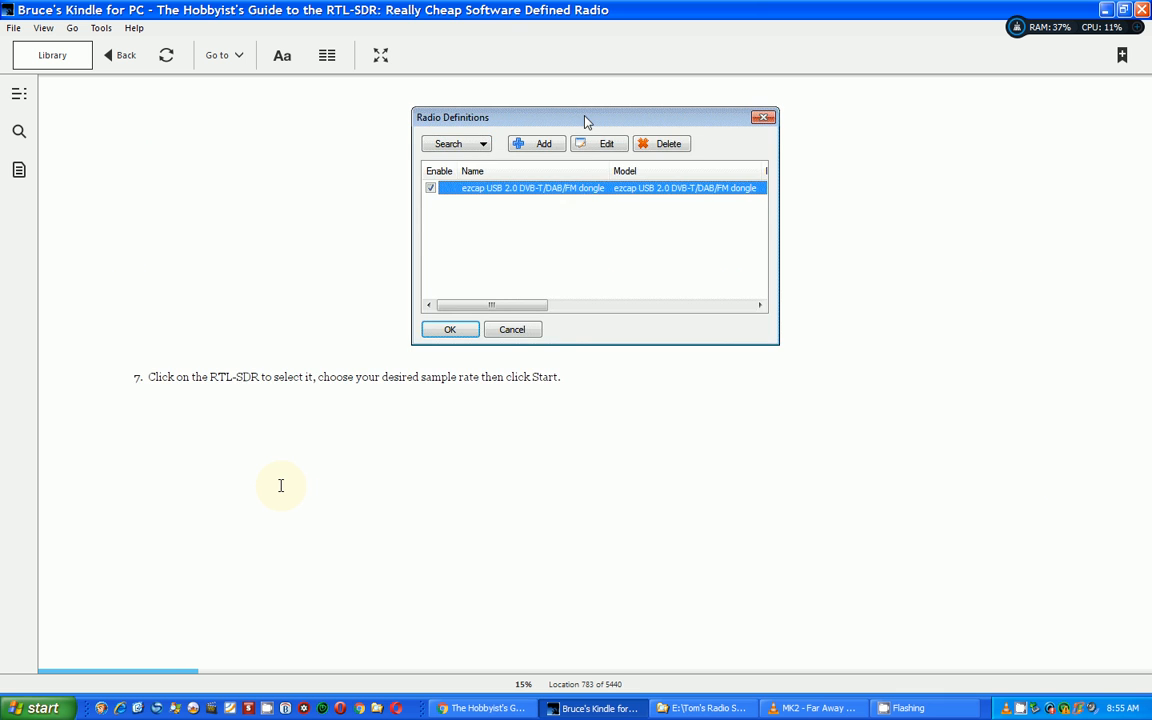
scroll(down, 3)
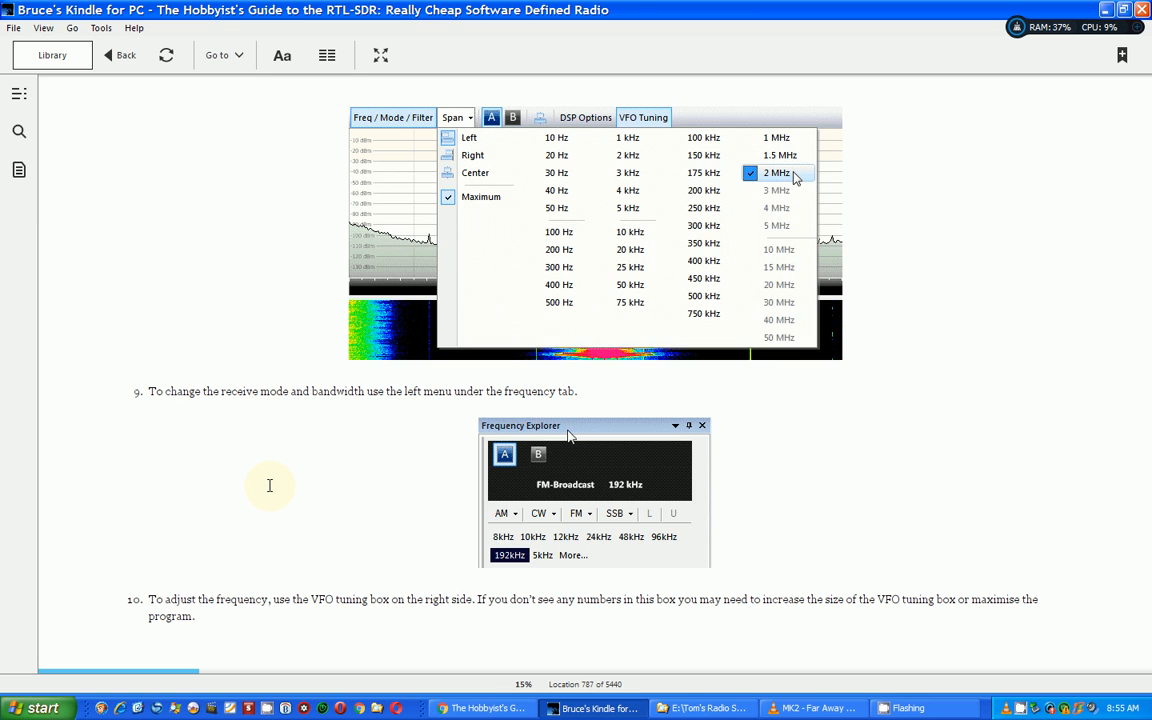
scroll(down, 3)
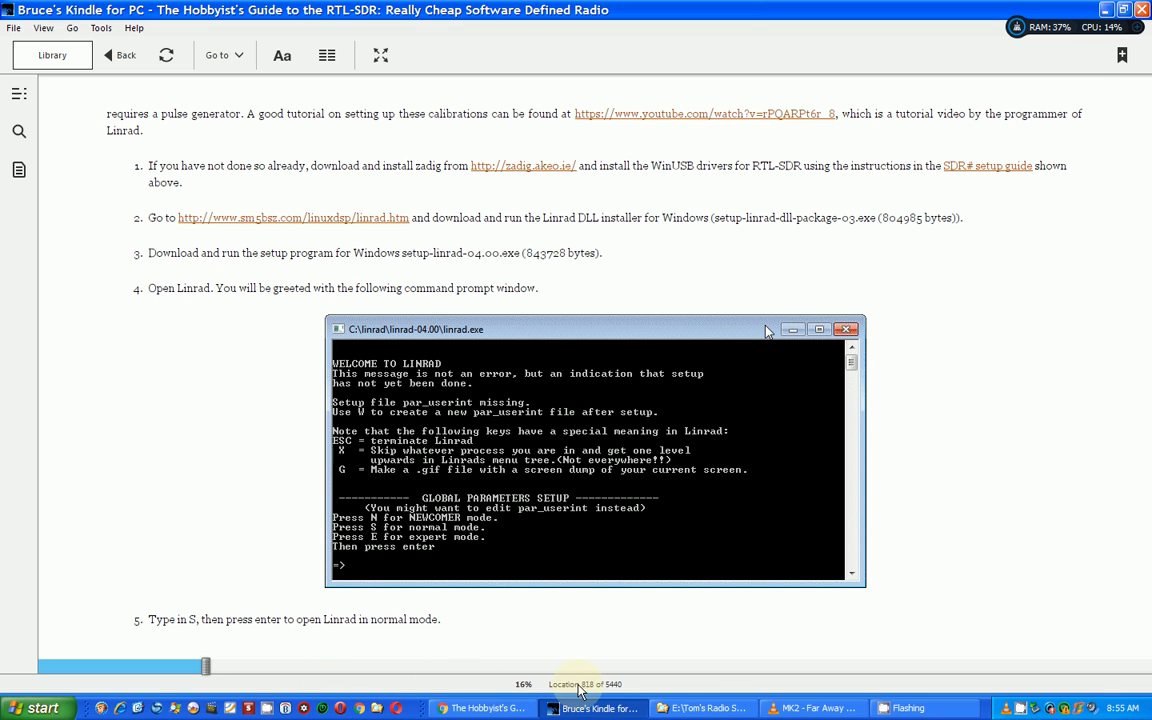
mouse_move(595, 693)
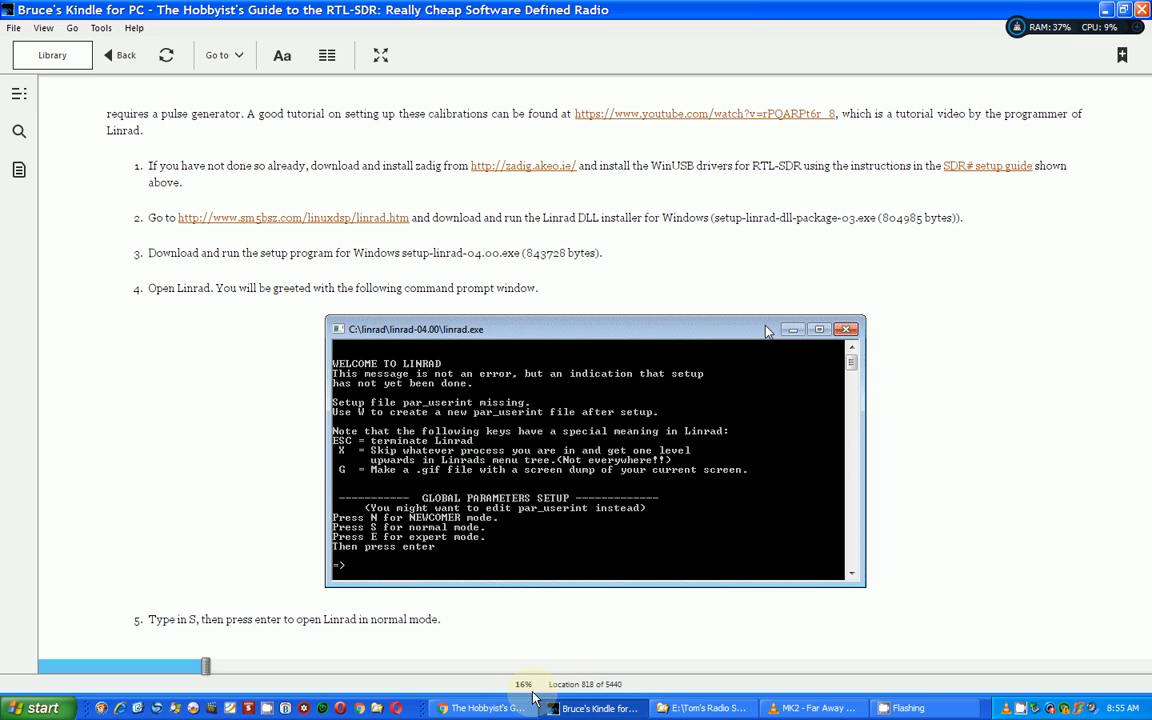
mouse_move(658, 288)
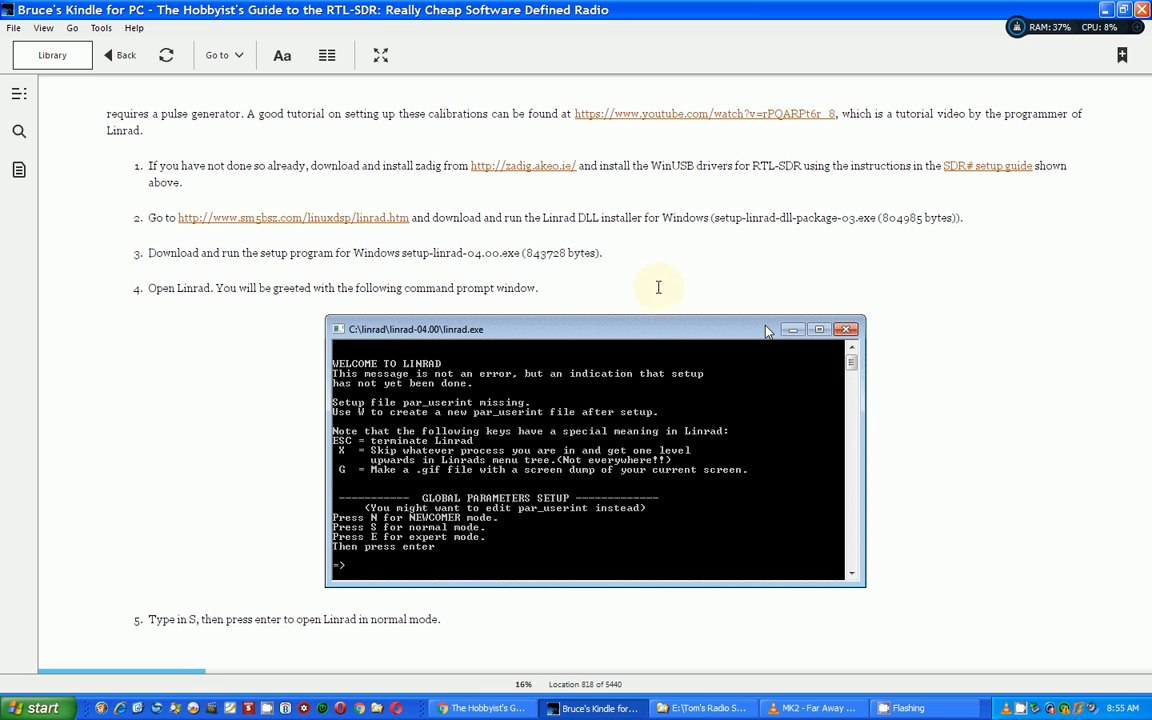
Scroll once to Linrad setup steps 6–18, ending on FFT bandwidth at location 828.
scroll(down, 3)
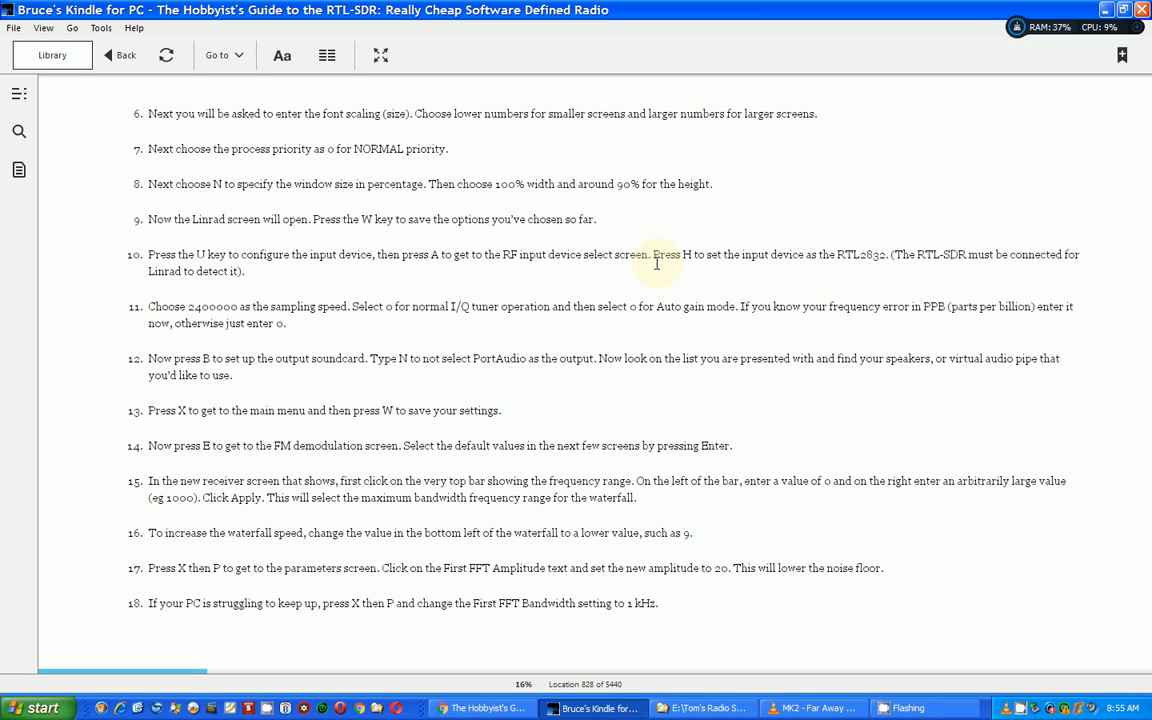
Page forward to the pre-modified dongle list and Upconverters section at location 1141.
scroll(down, 3)
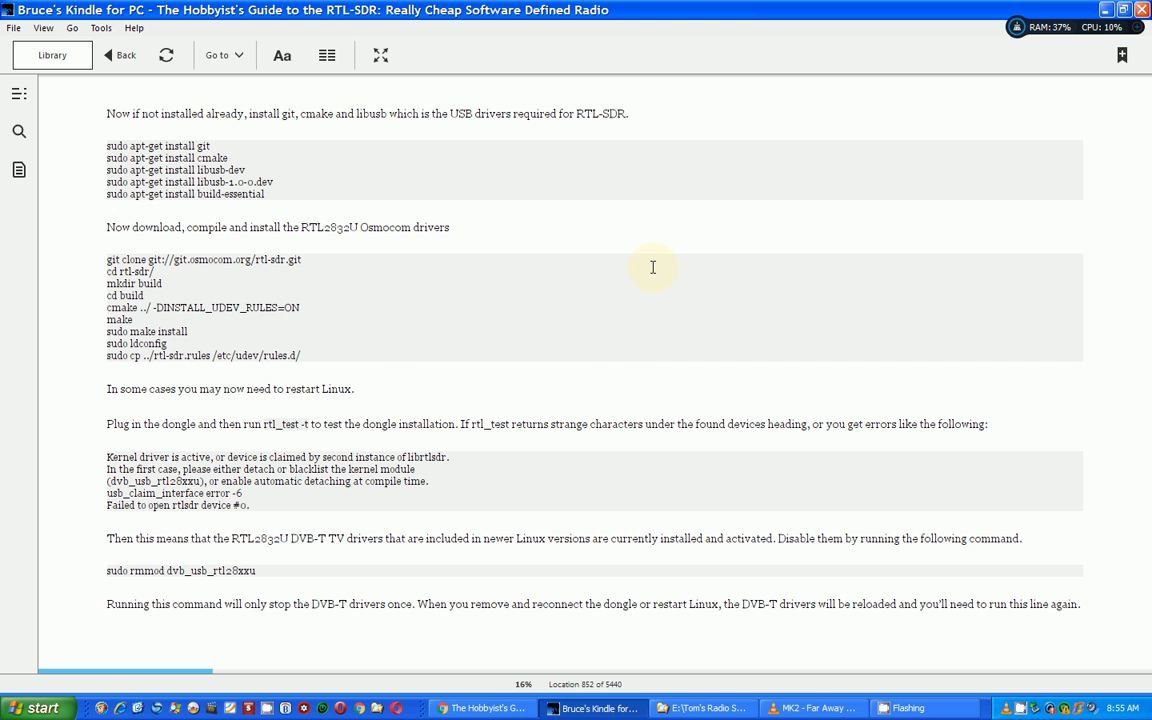
scroll(down, 3)
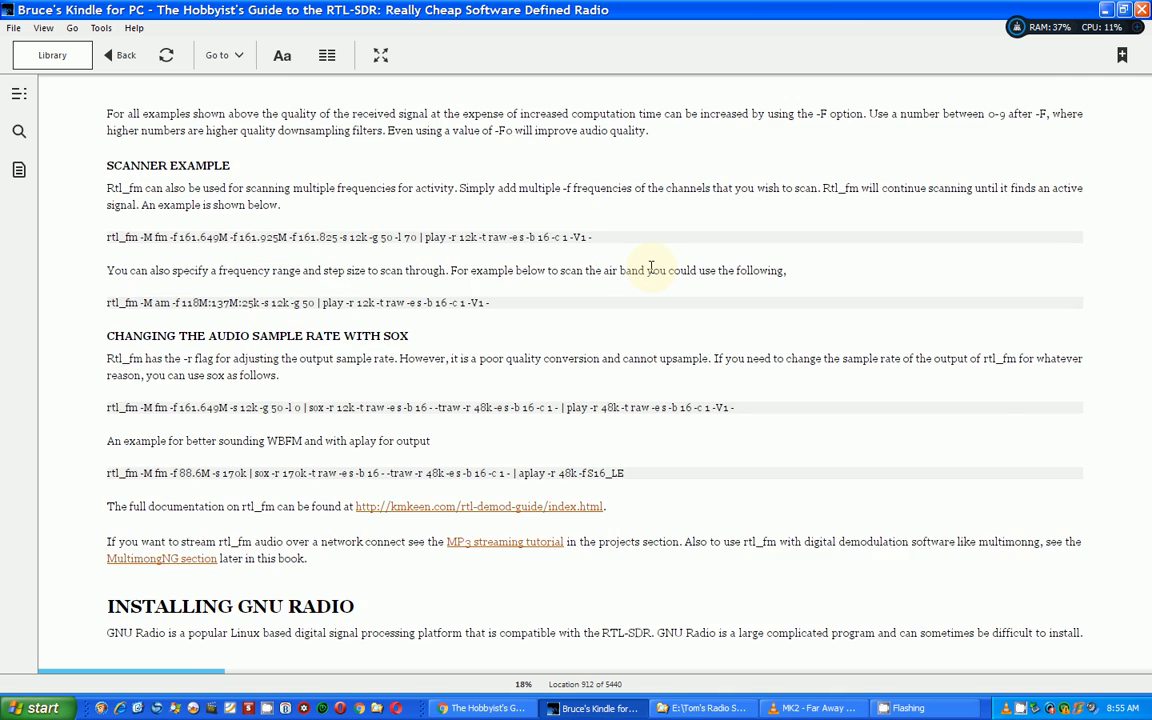
scroll(down, 3)
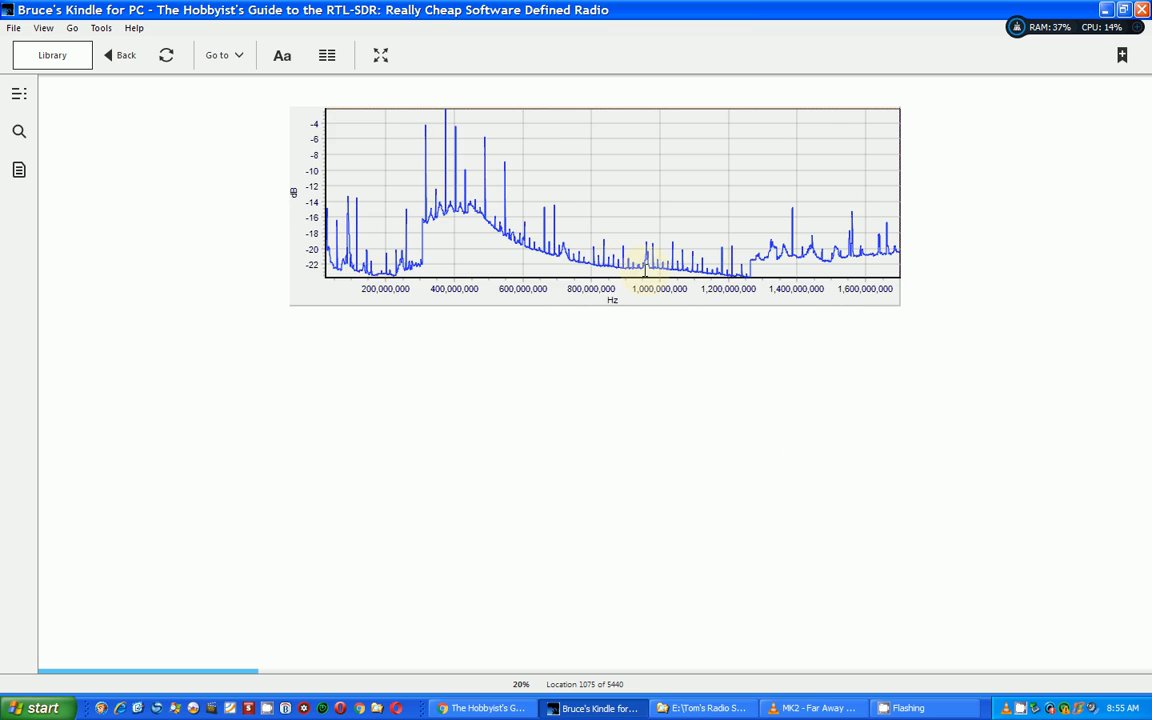
scroll(down, 3)
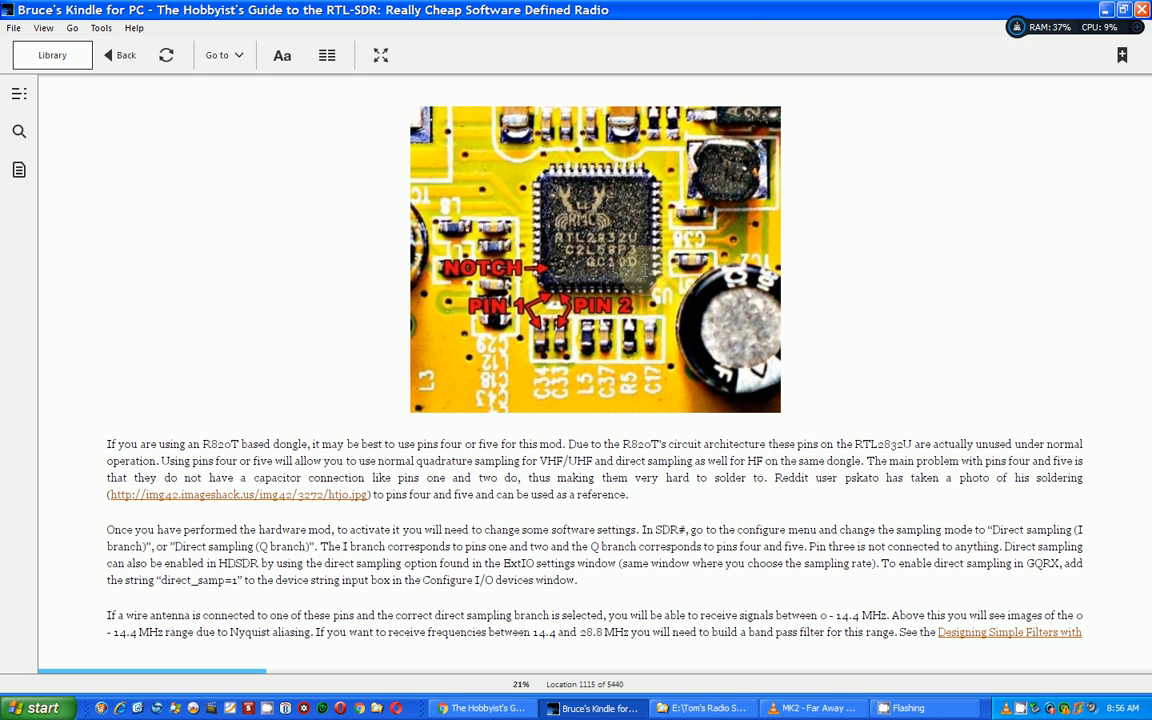
scroll(down, 3)
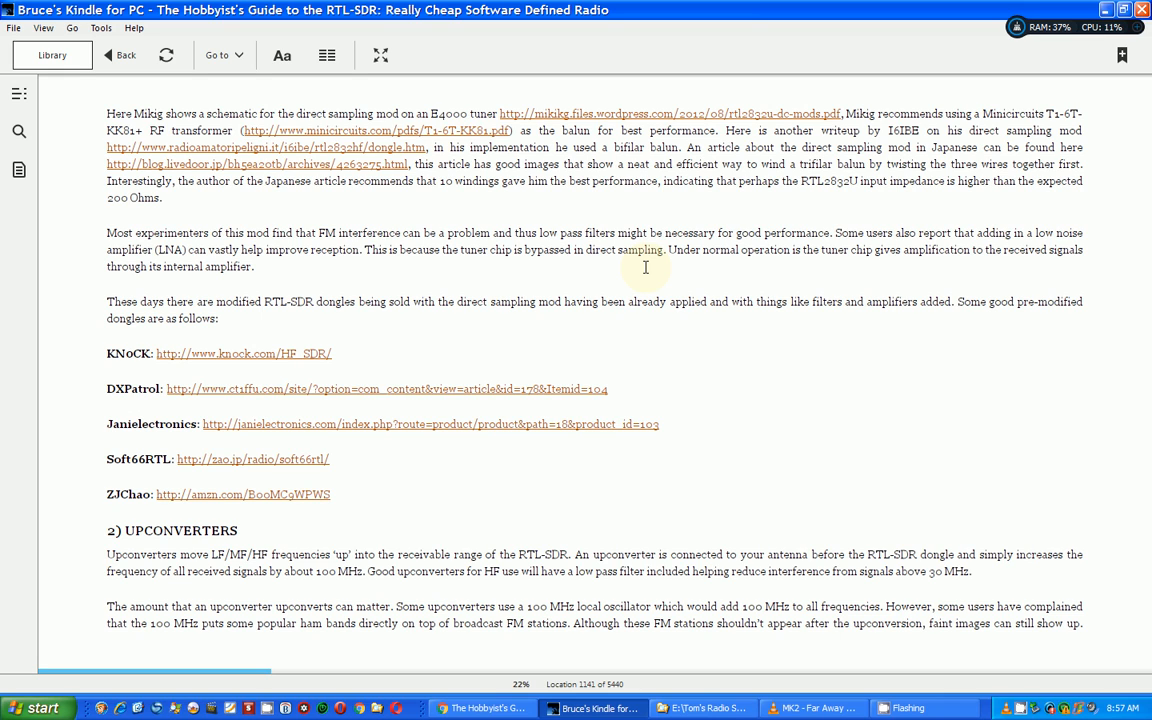
mouse_move(623, 299)
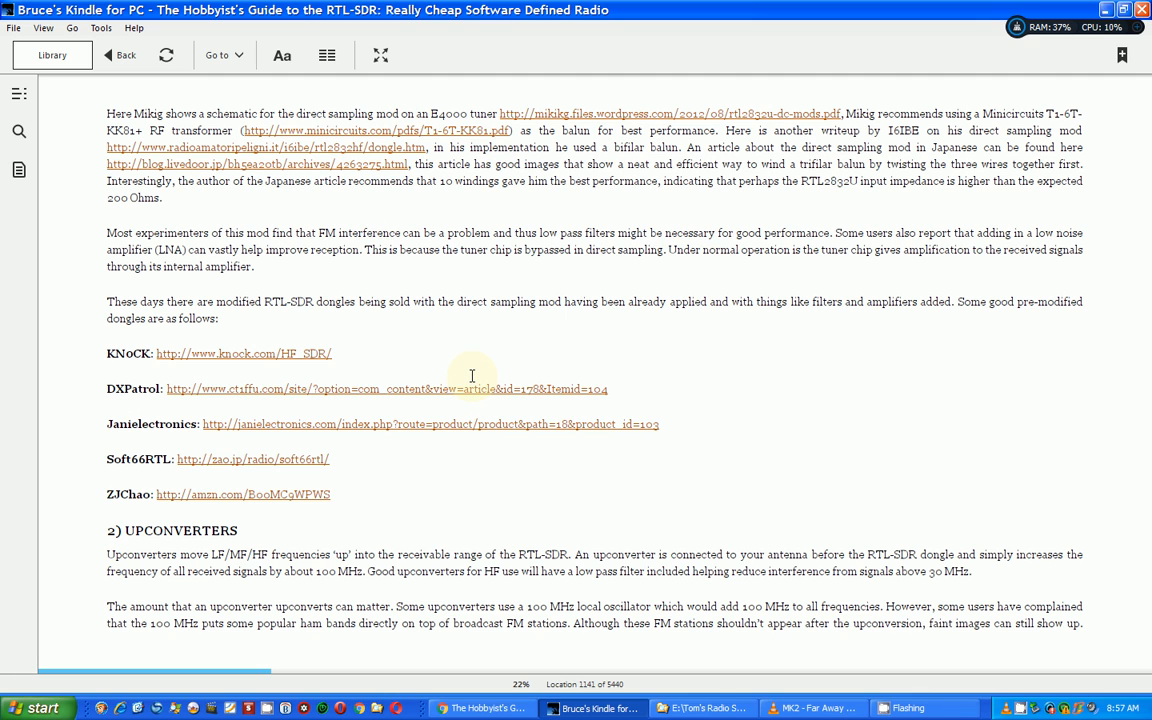
mouse_move(1140, 488)
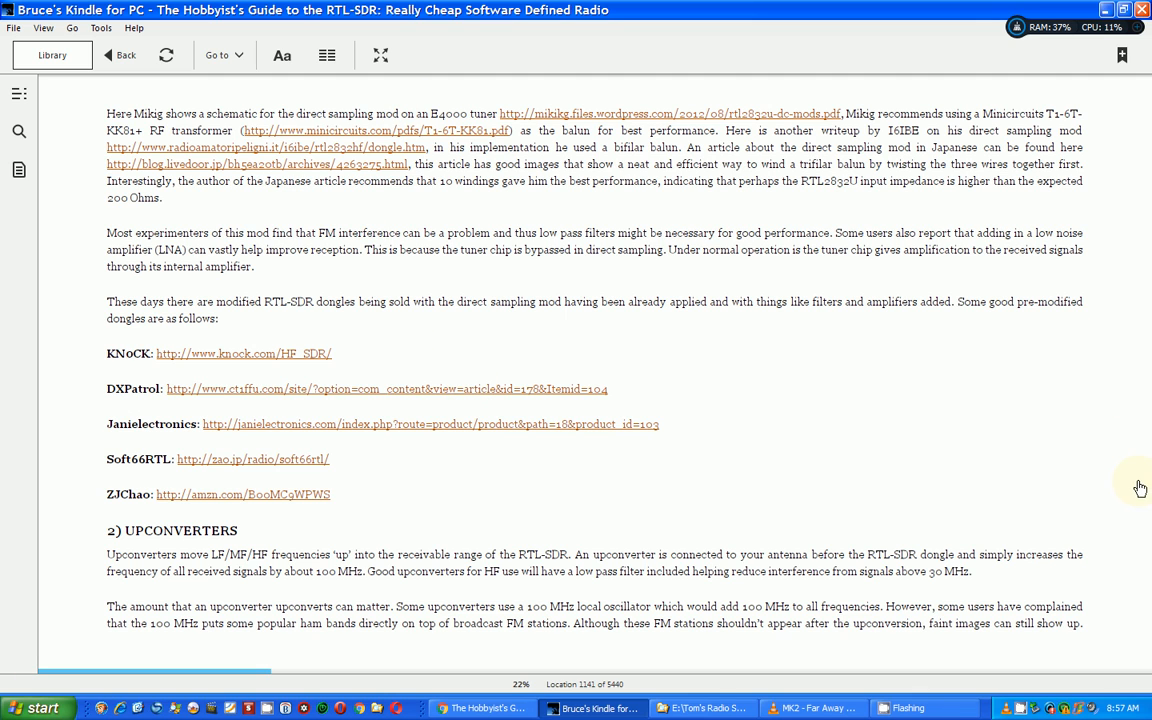
Bring up the RTL-SDR guide's Amazon Kindle Edition listing in Chrome.
click(594, 276)
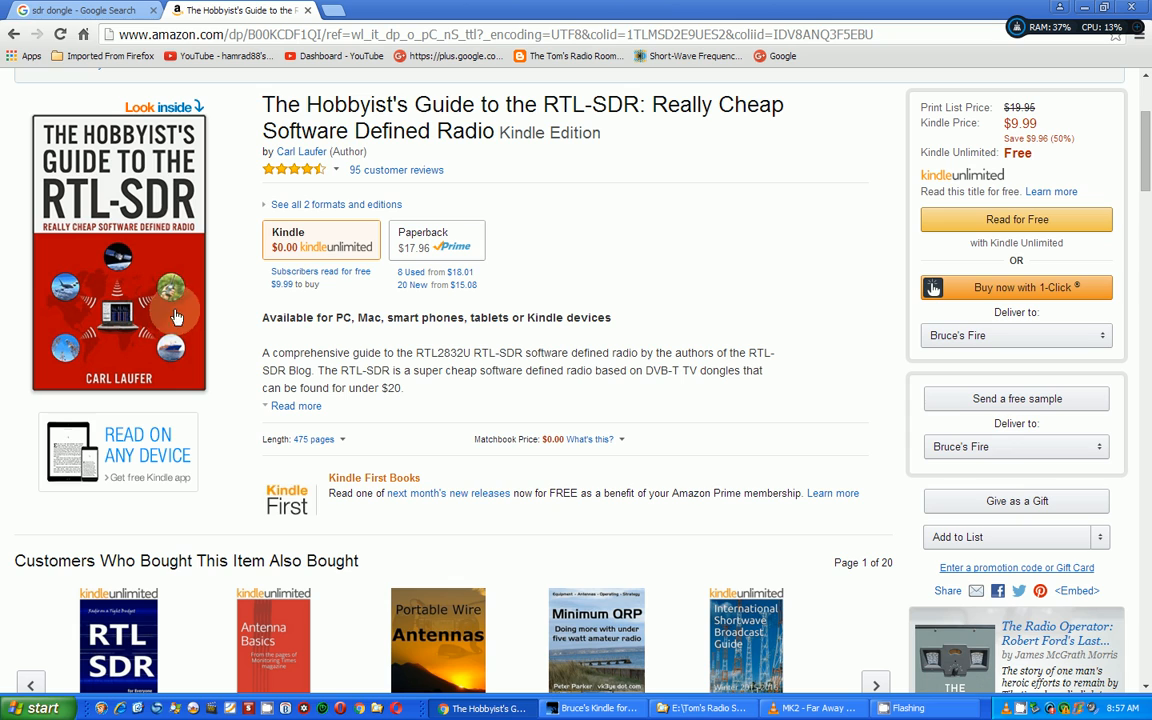
mouse_move(724, 162)
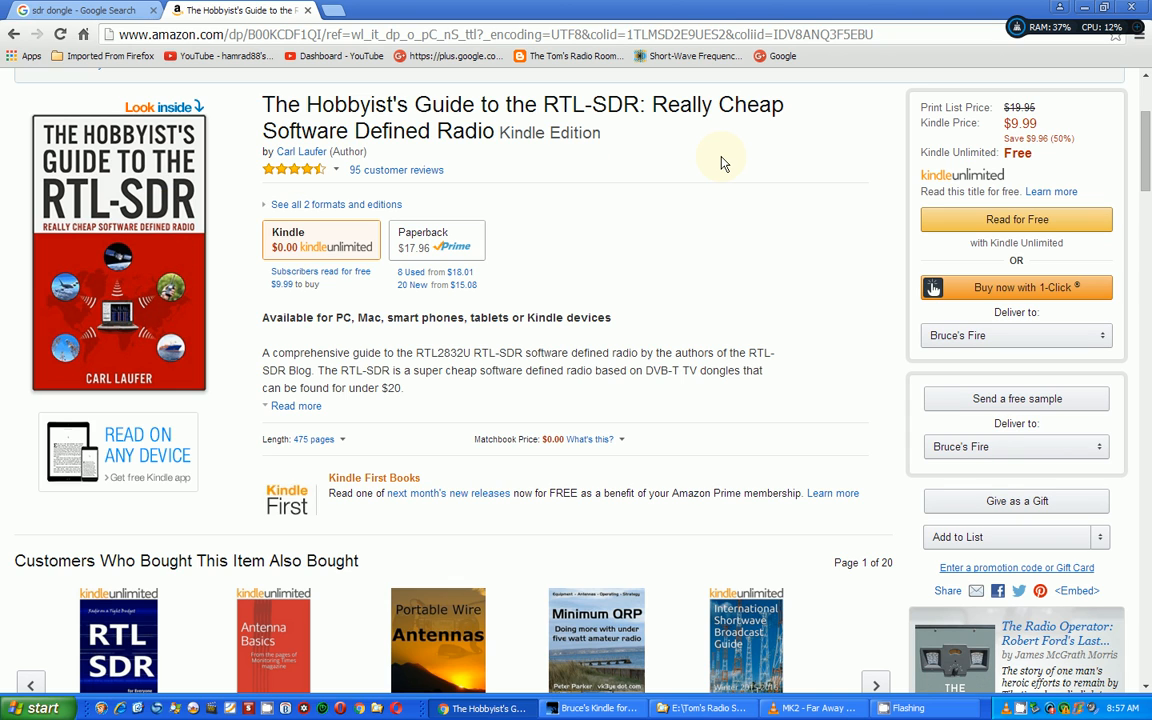
mouse_move(308, 262)
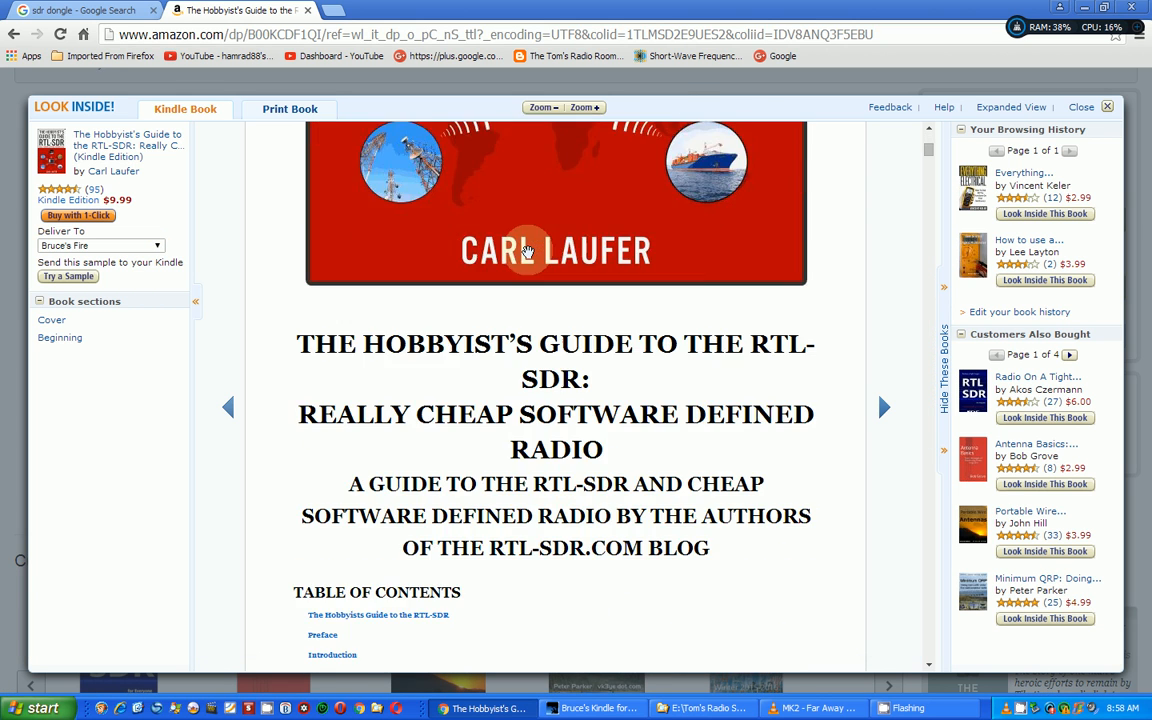
Scroll the Look Inside preview from contents through tuner tables to SDR# setup, then close it.
scroll(down, 3)
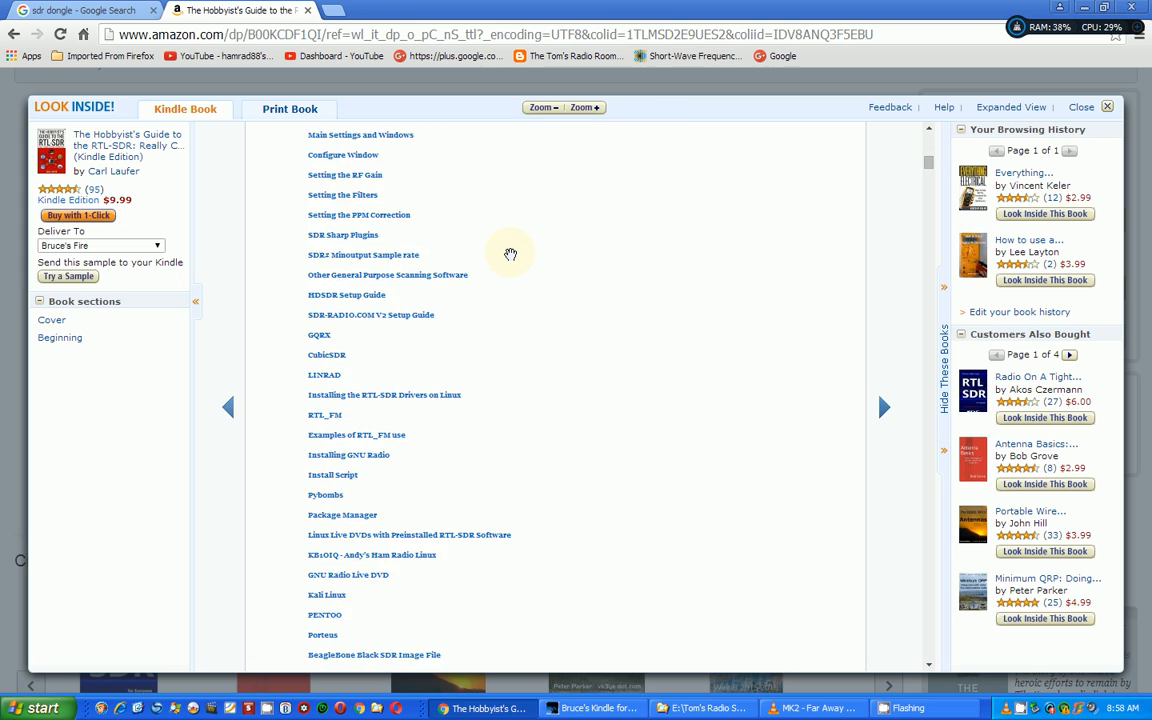
click(884, 407)
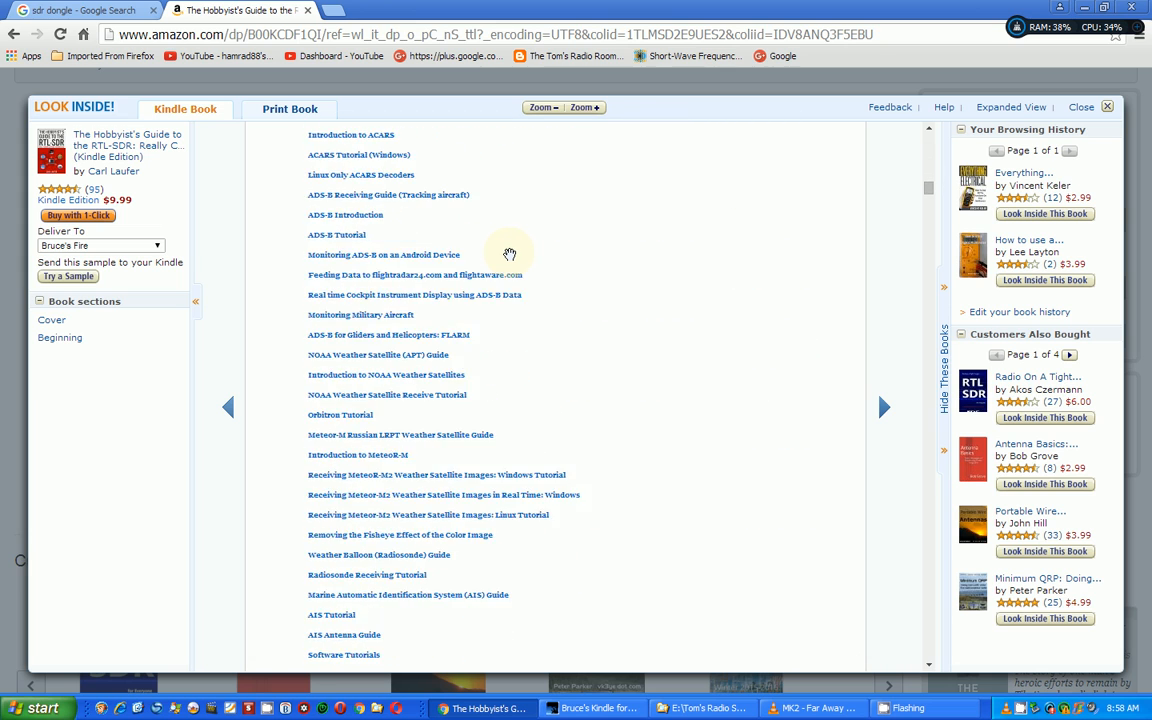
scroll(down, 3)
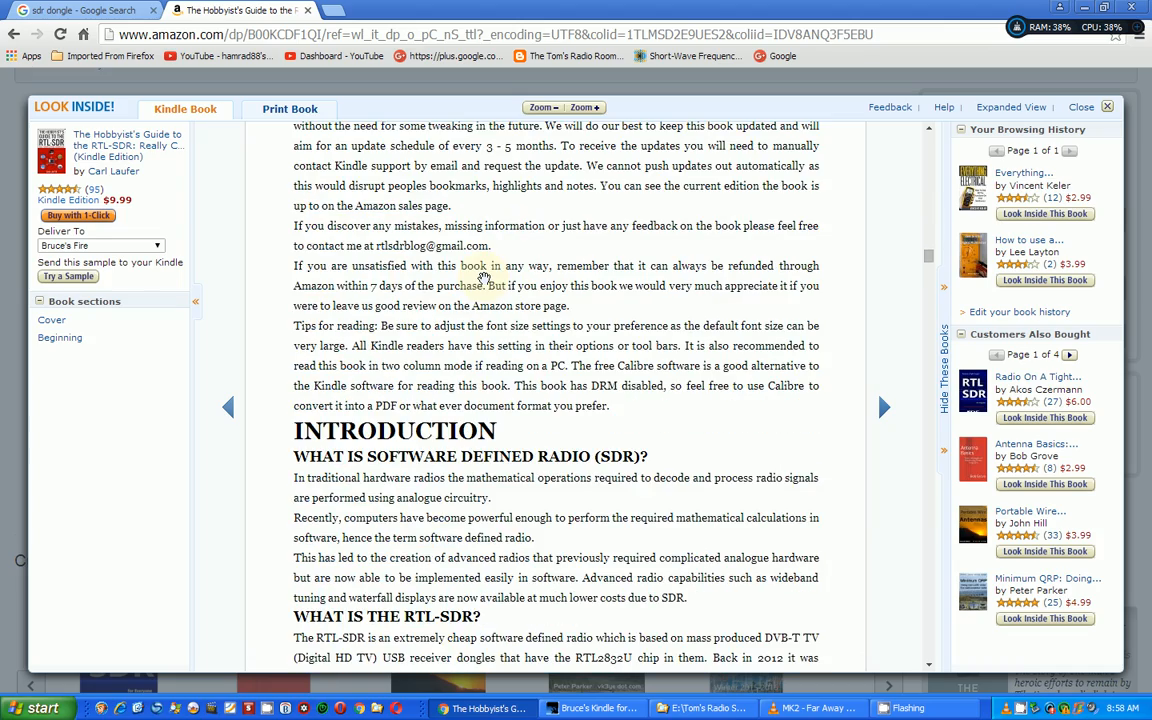
scroll(down, 3)
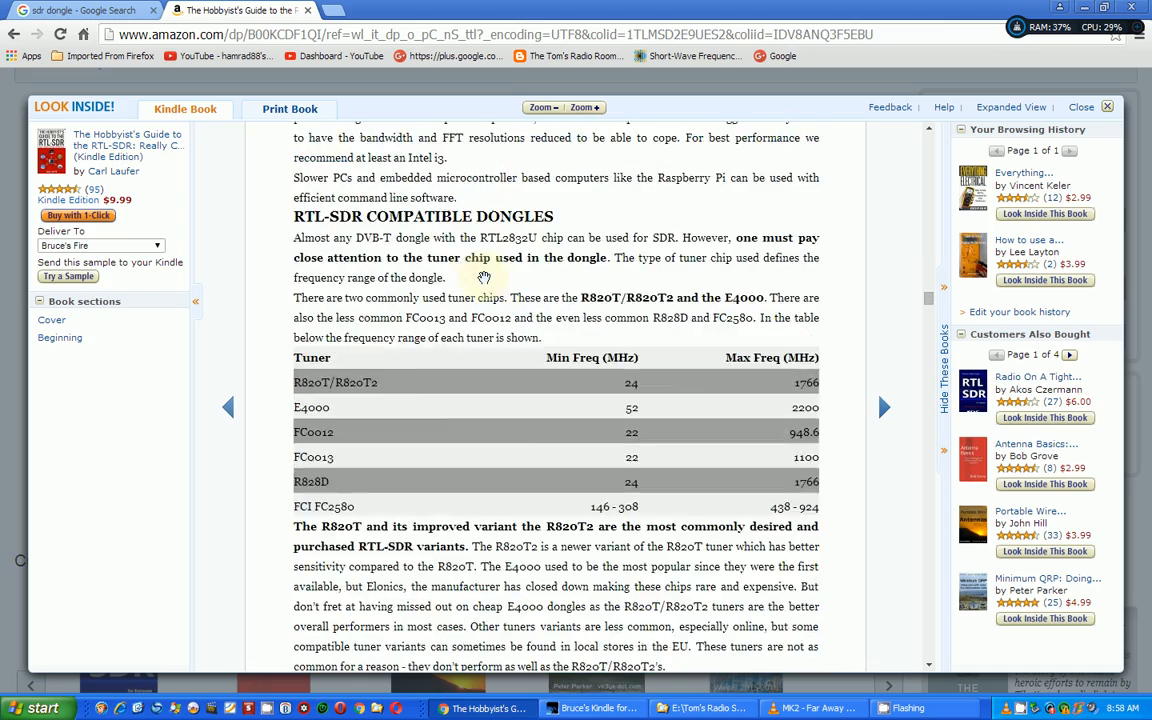
scroll(down, 3)
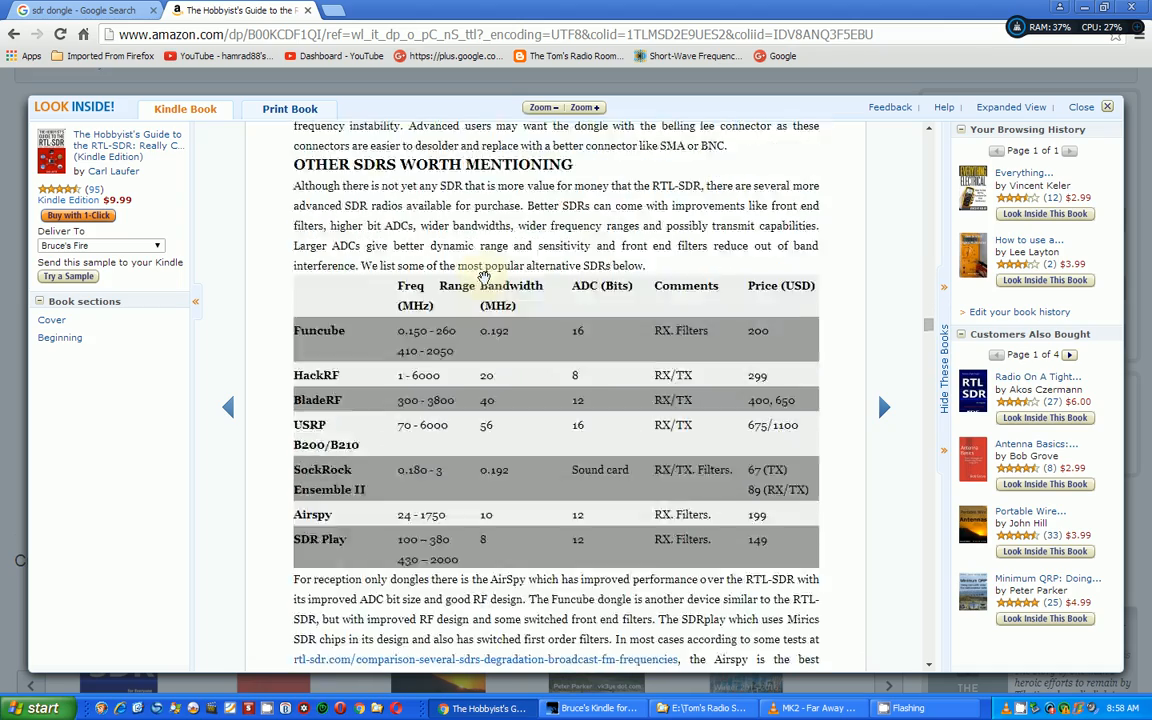
scroll(down, 3)
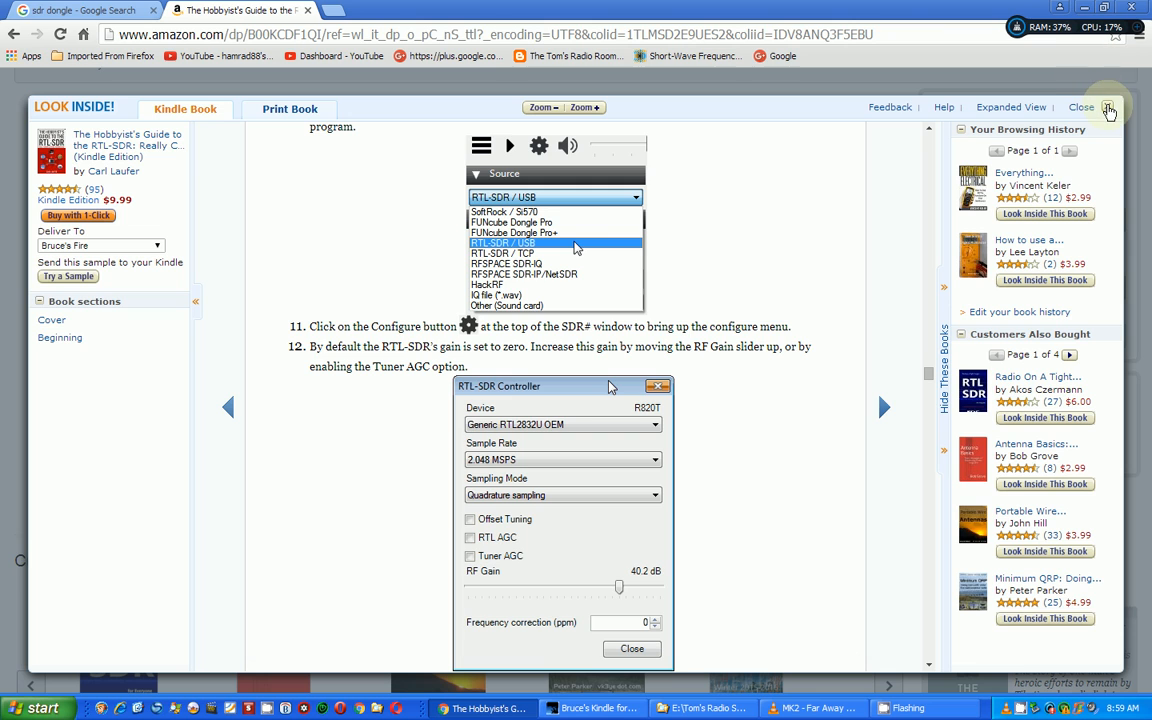
click(1107, 107)
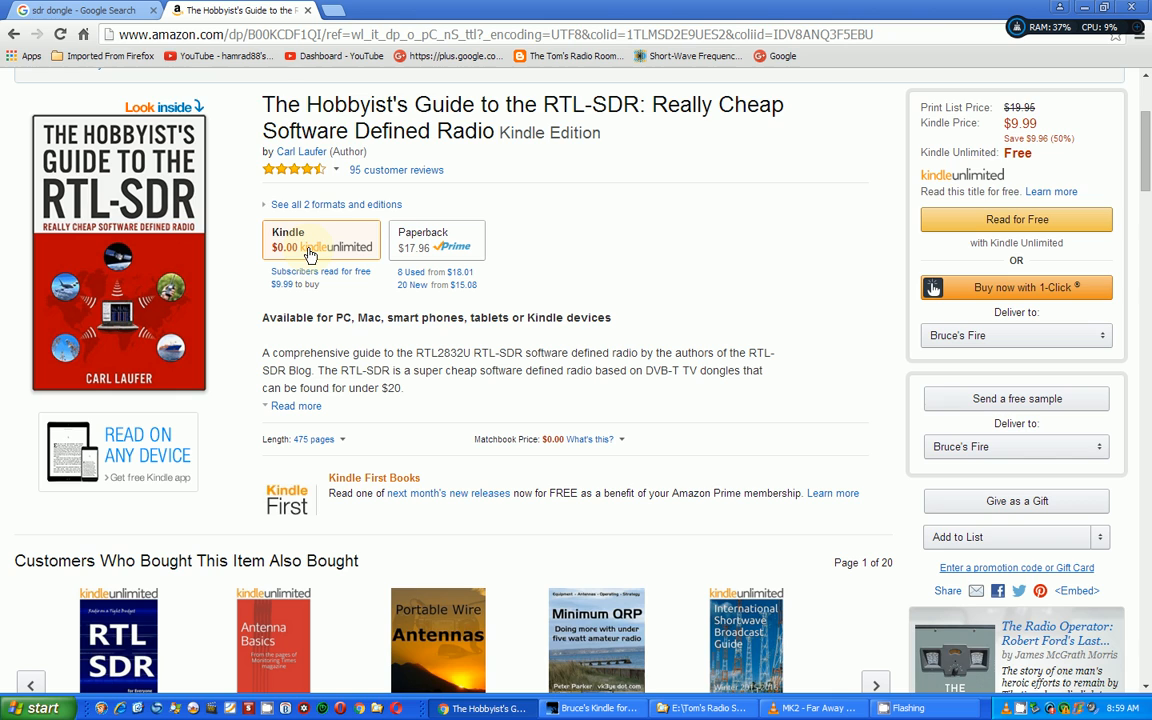
Page the also-bought carousel of related radio books forward to page 5.
scroll(down, 3)
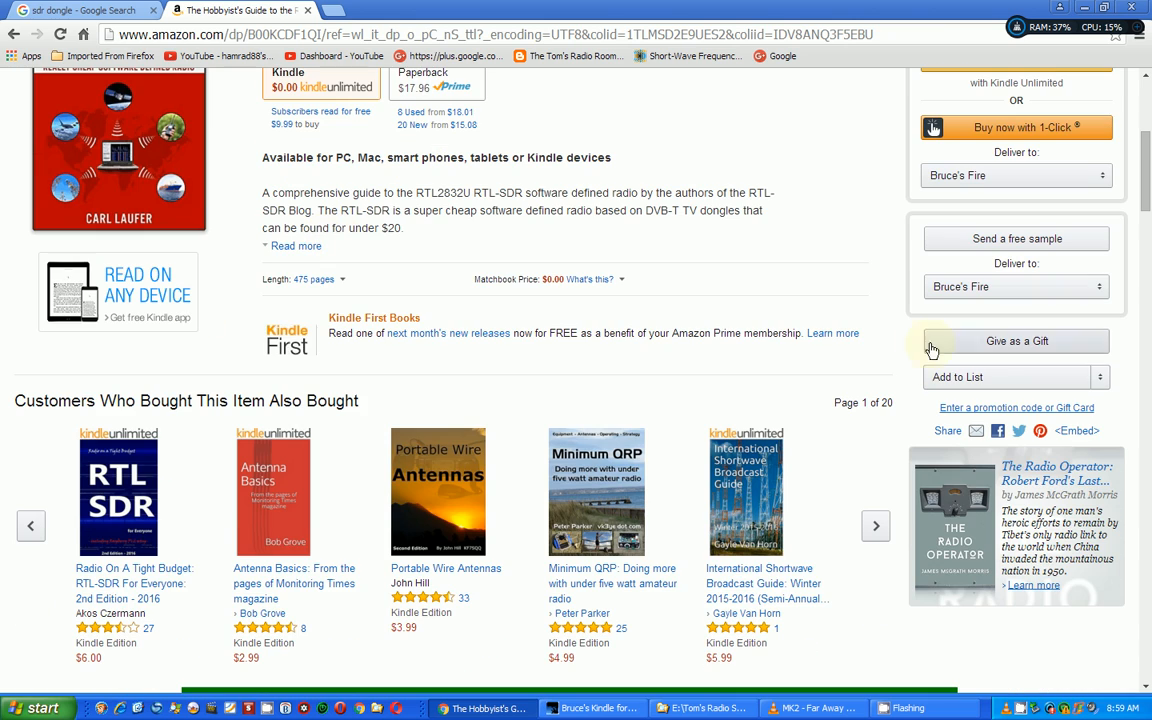
click(875, 525)
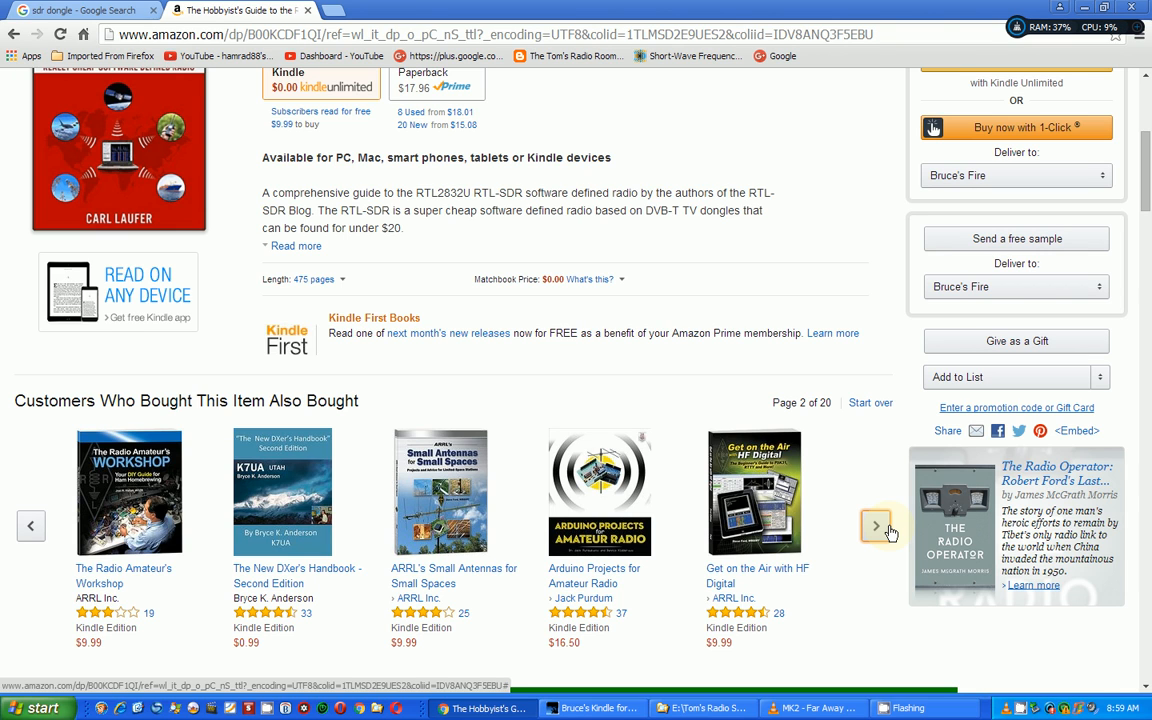
click(875, 525)
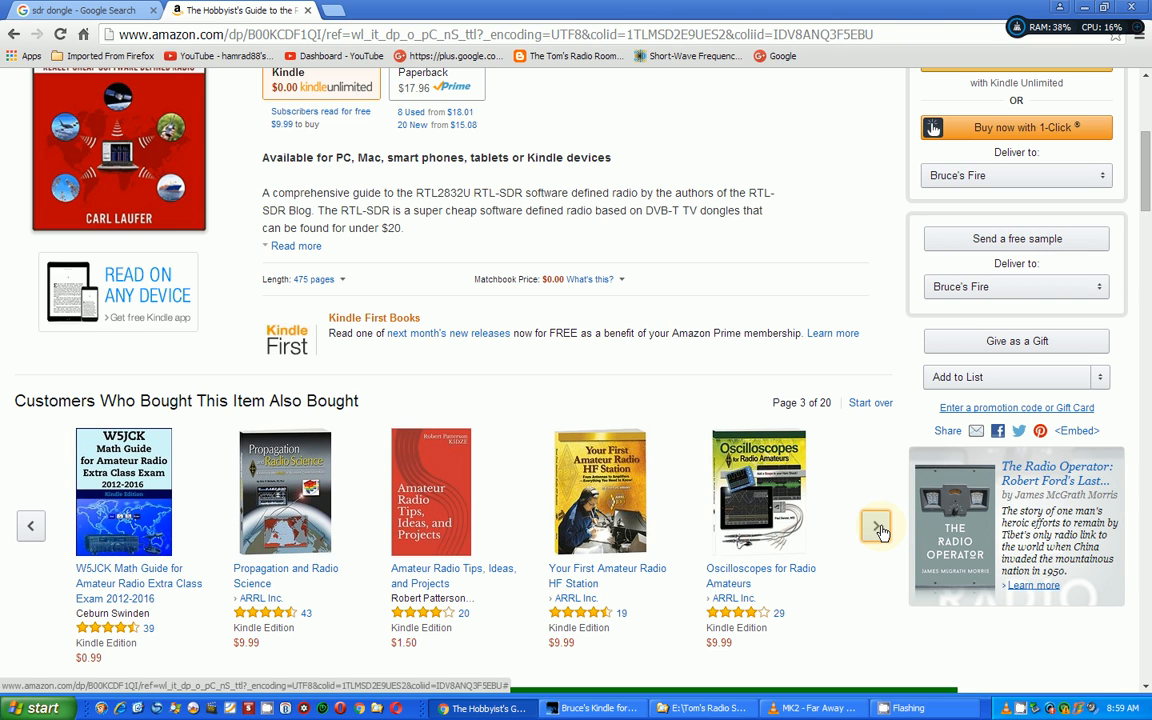
click(876, 525)
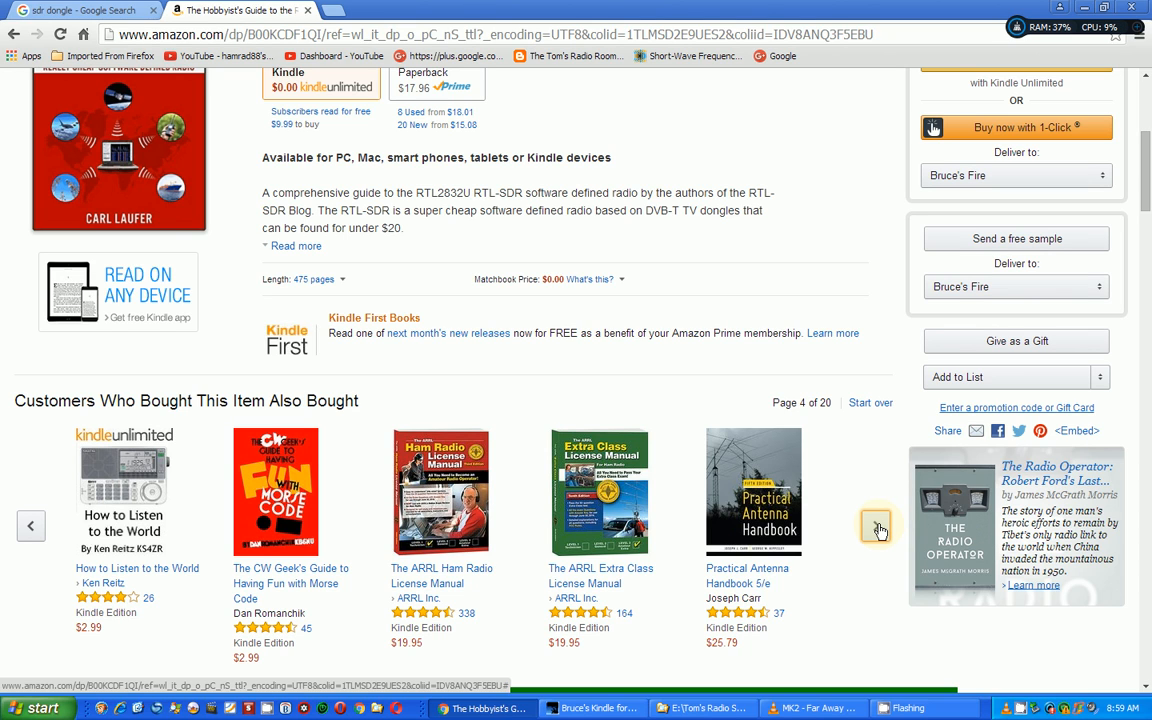
mouse_move(105, 514)
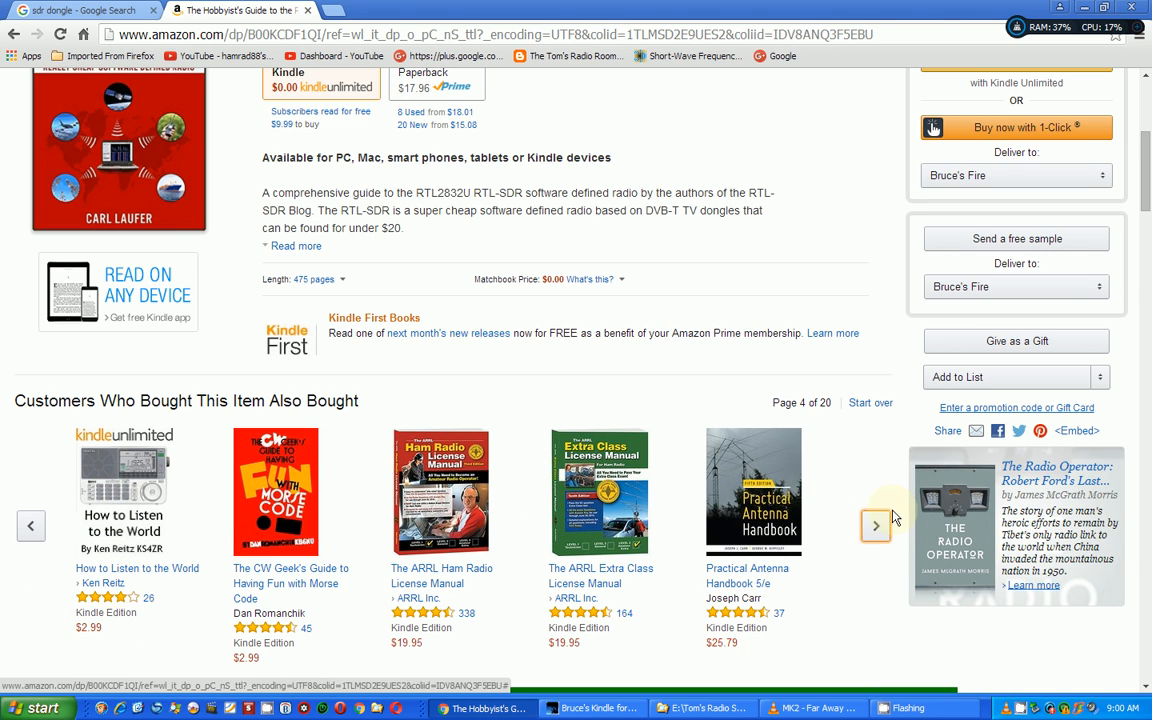
click(875, 525)
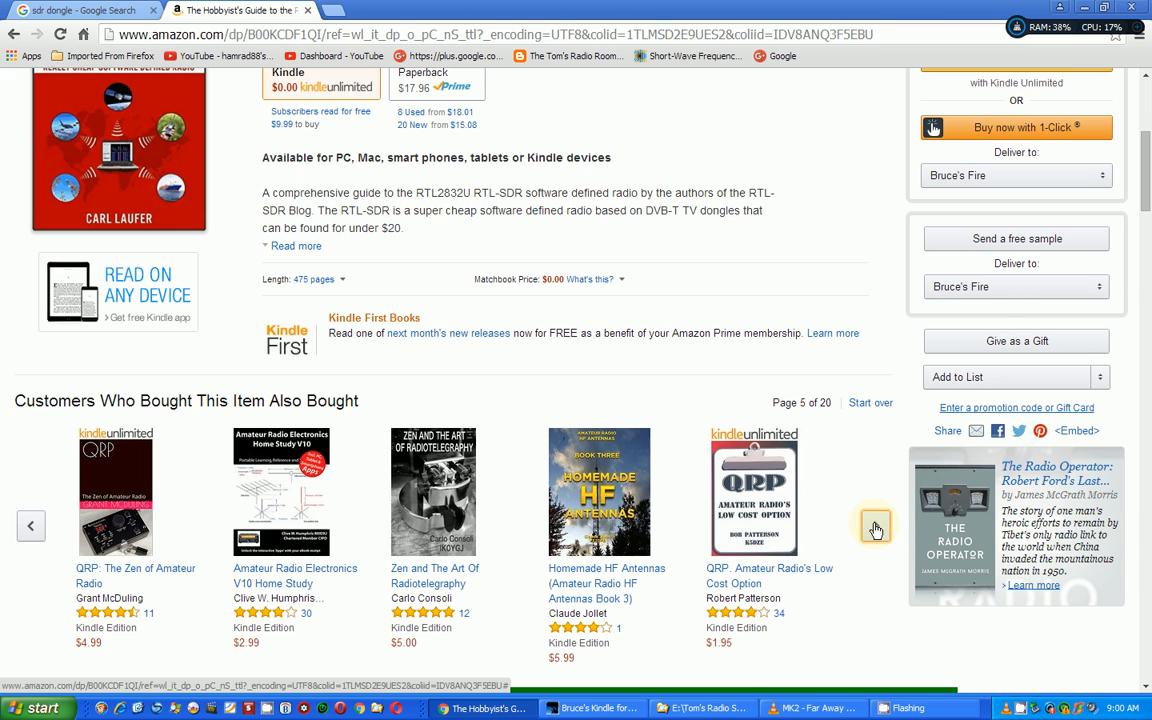
click(875, 527)
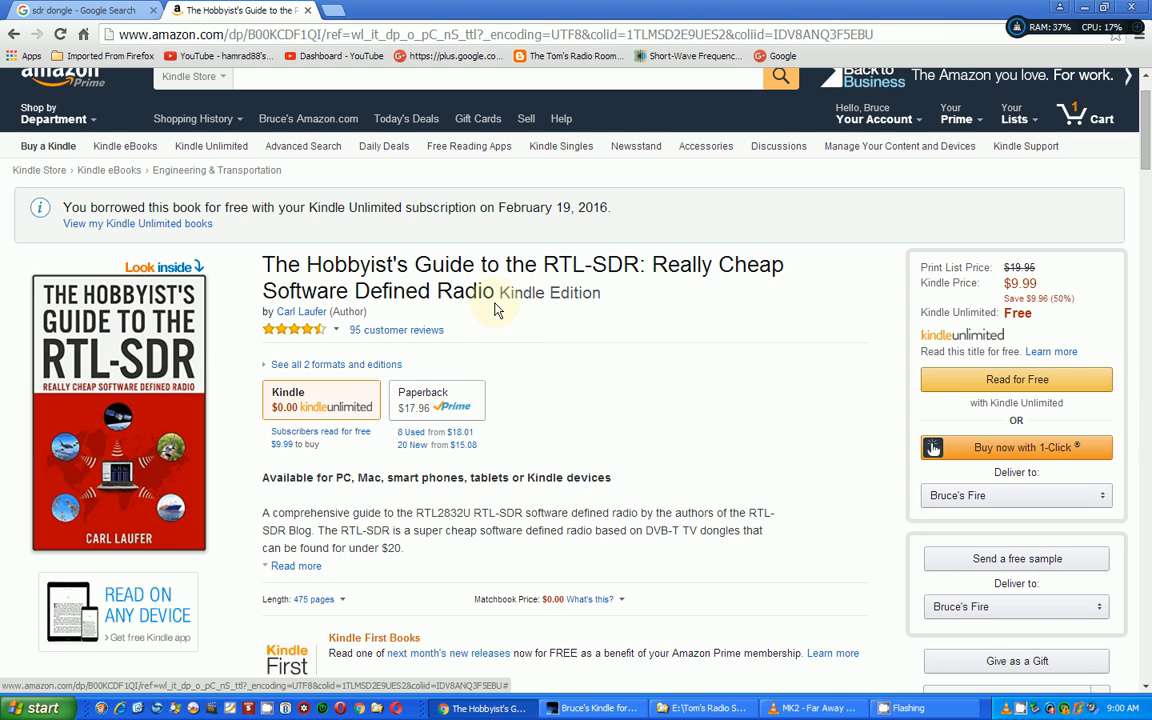
mouse_move(580, 365)
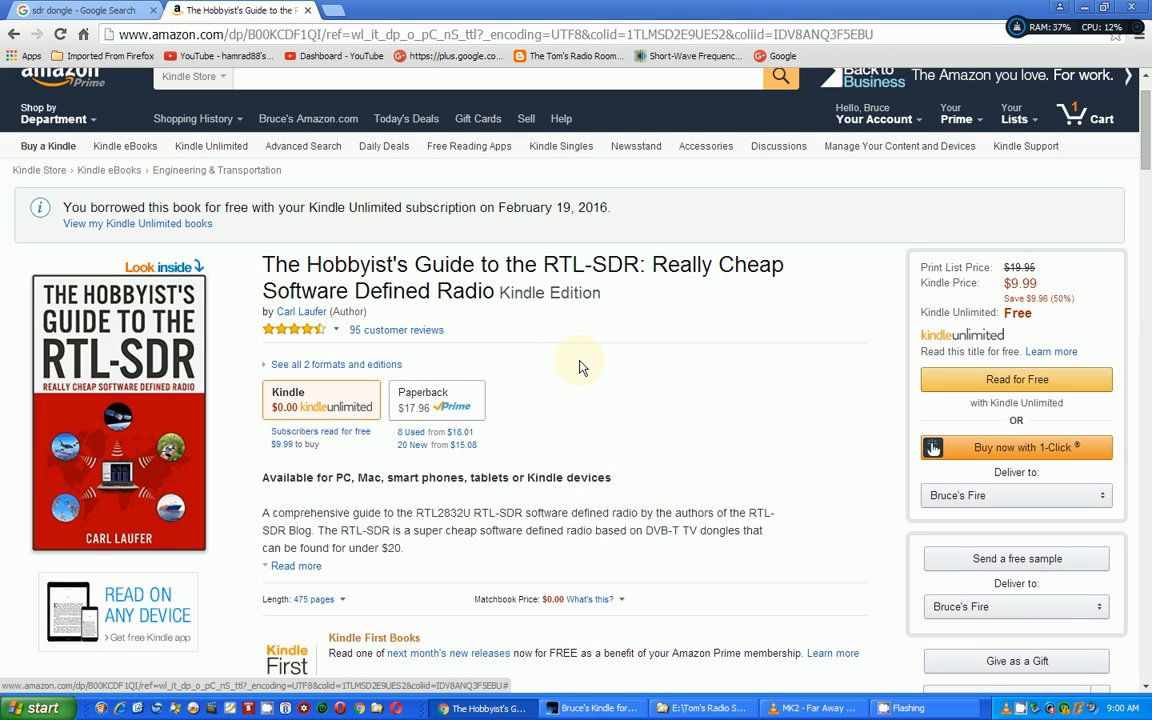
mouse_move(583, 366)
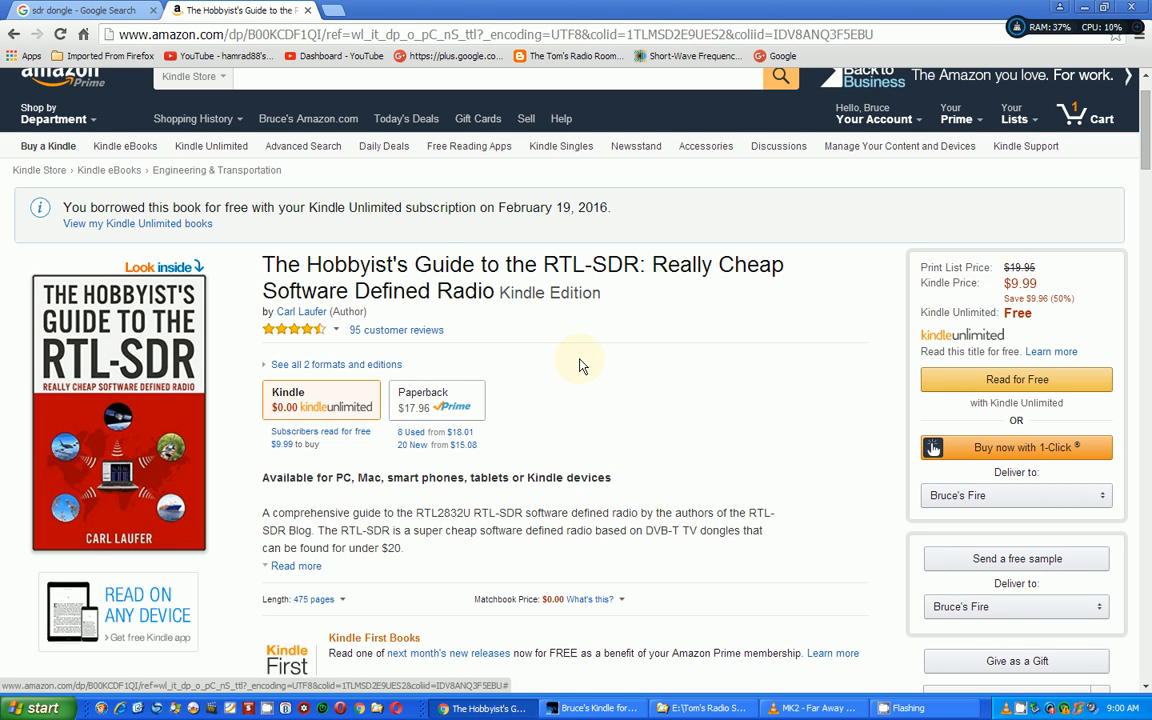